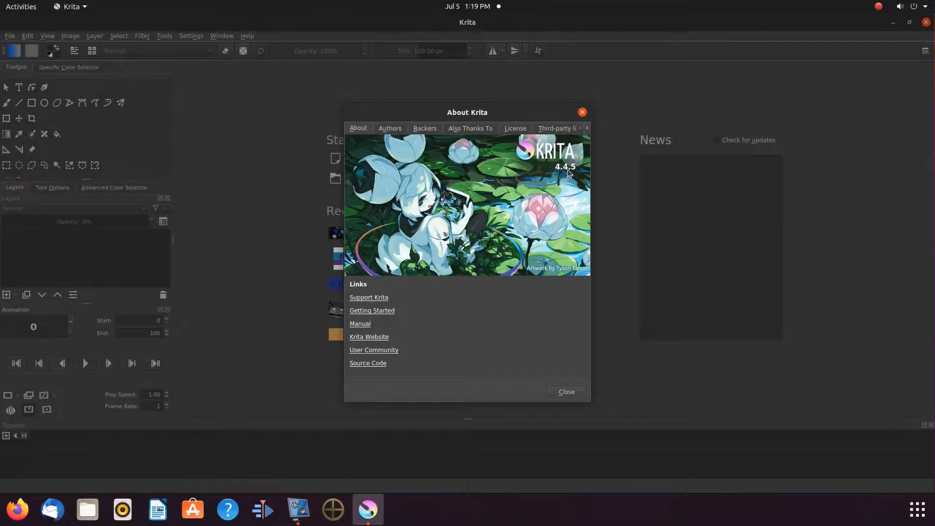
mouse_move(571, 177)
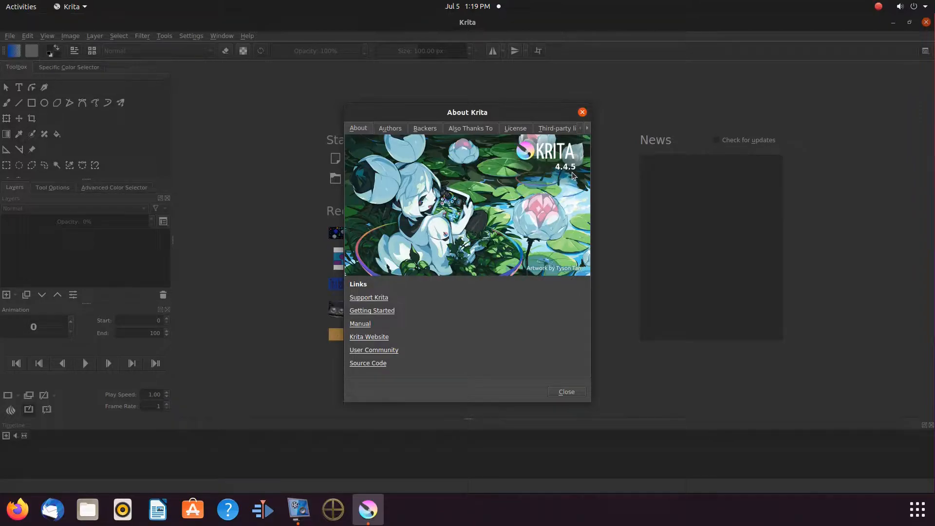
mouse_move(546, 323)
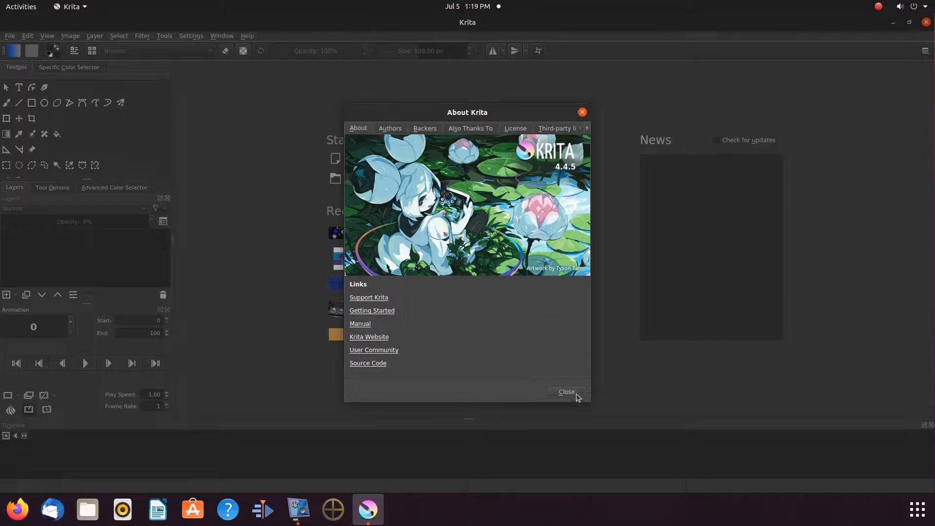
- Close the About Krita 4.4.5 window to return to the welcome screen
click(565, 391)
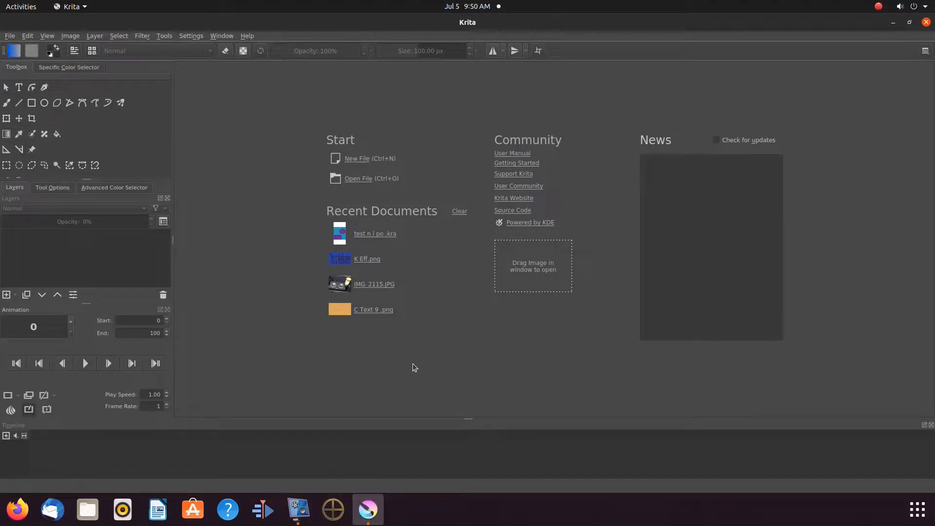
mouse_move(394, 166)
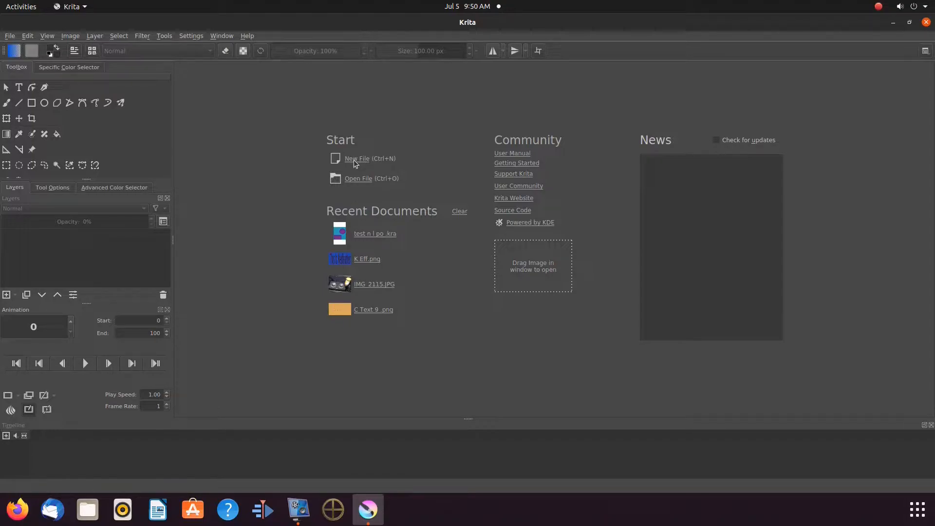
mouse_move(358, 164)
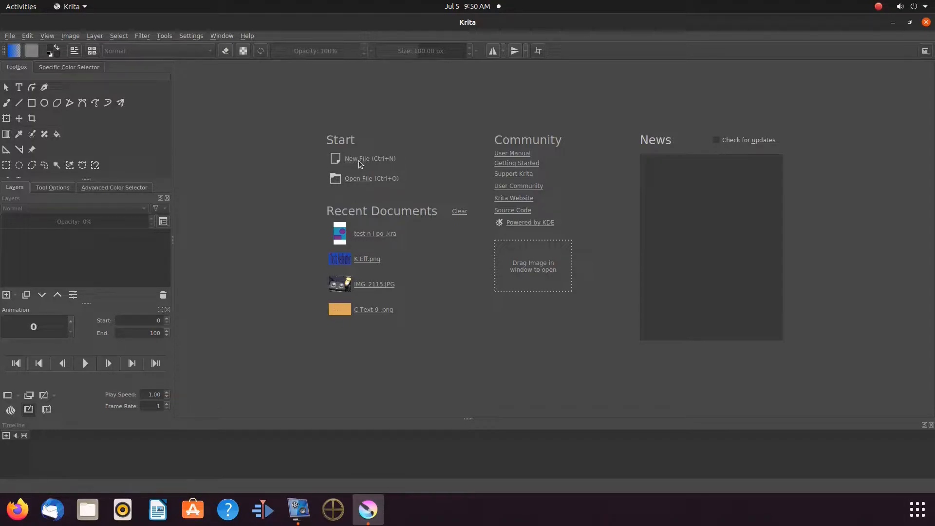
- Start a new file to show the 1920×1080 RGB/Alpha document settings
click(357, 159)
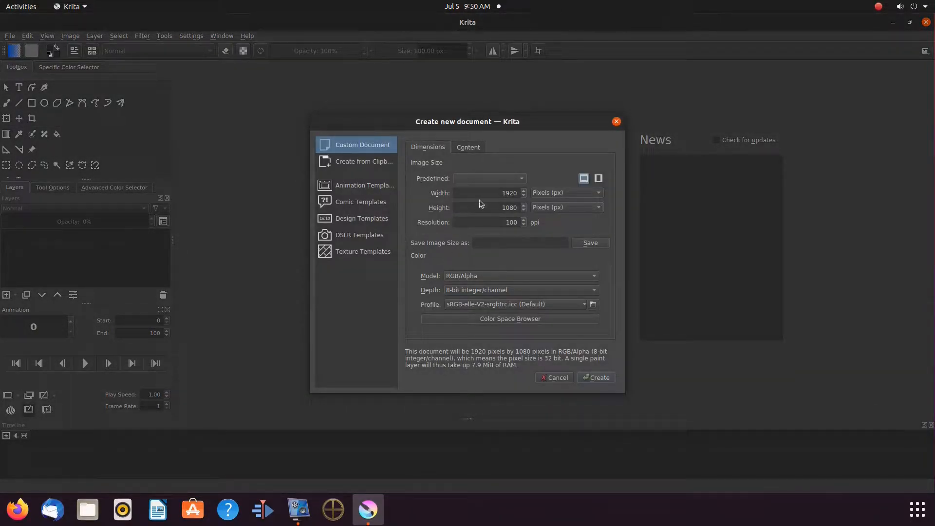
mouse_move(487, 206)
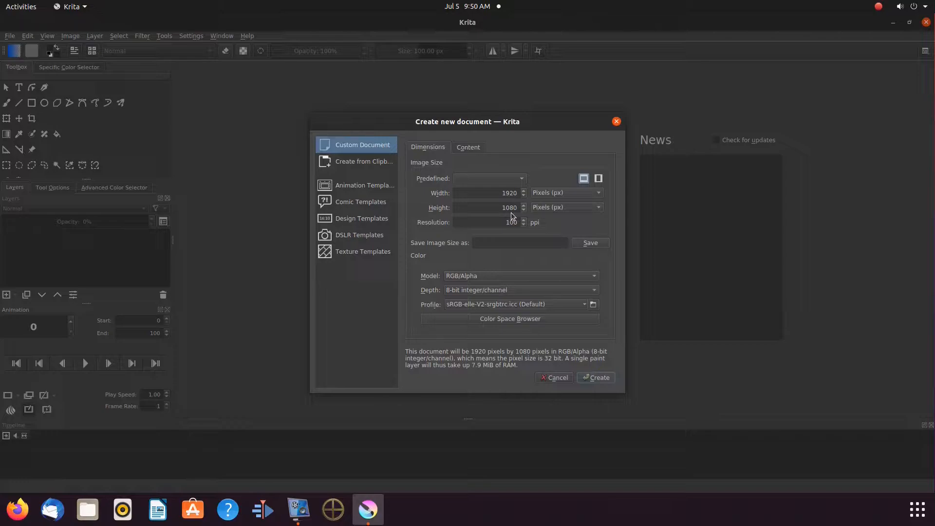
mouse_move(510, 215)
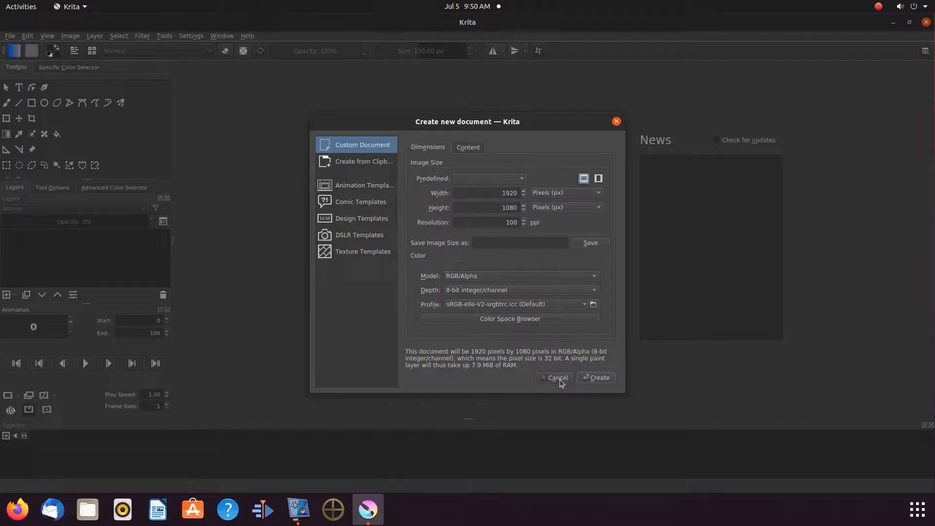
mouse_move(562, 384)
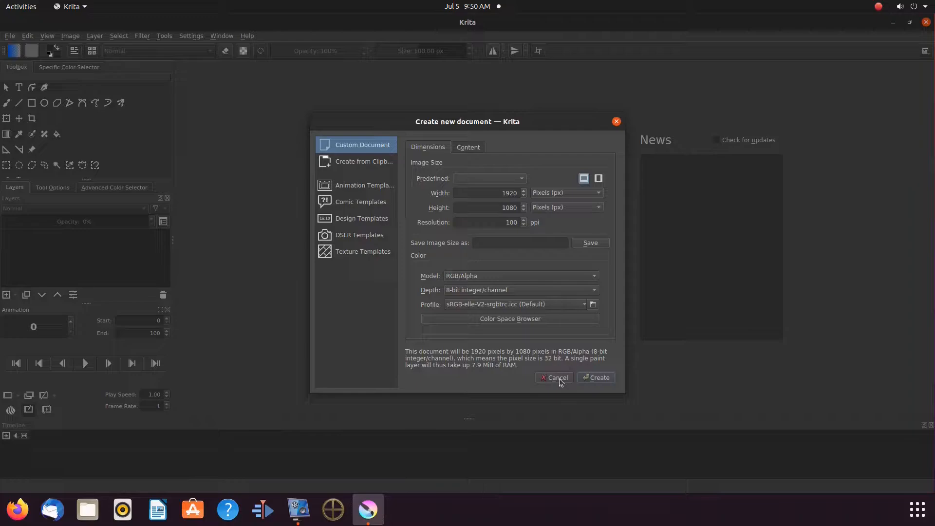
- Cancel the new-document settings and return to the welcome screen
click(556, 378)
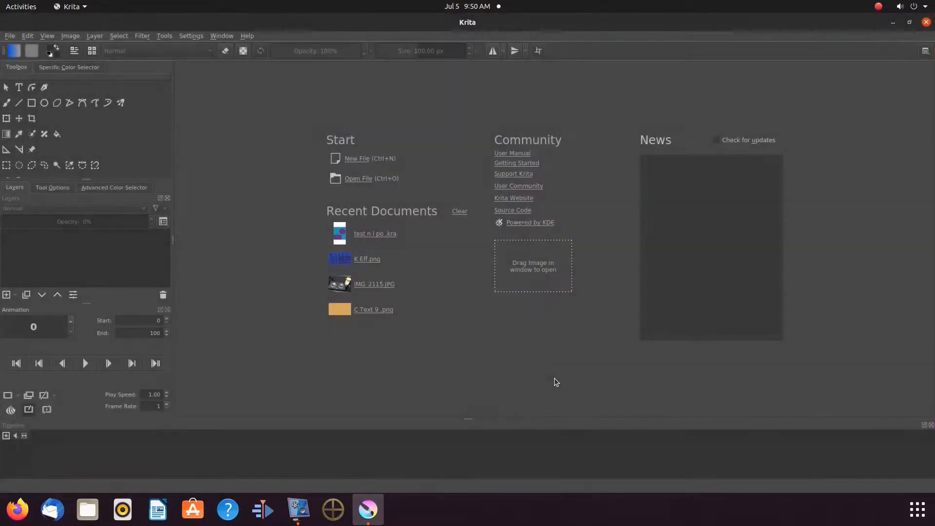
mouse_move(282, 345)
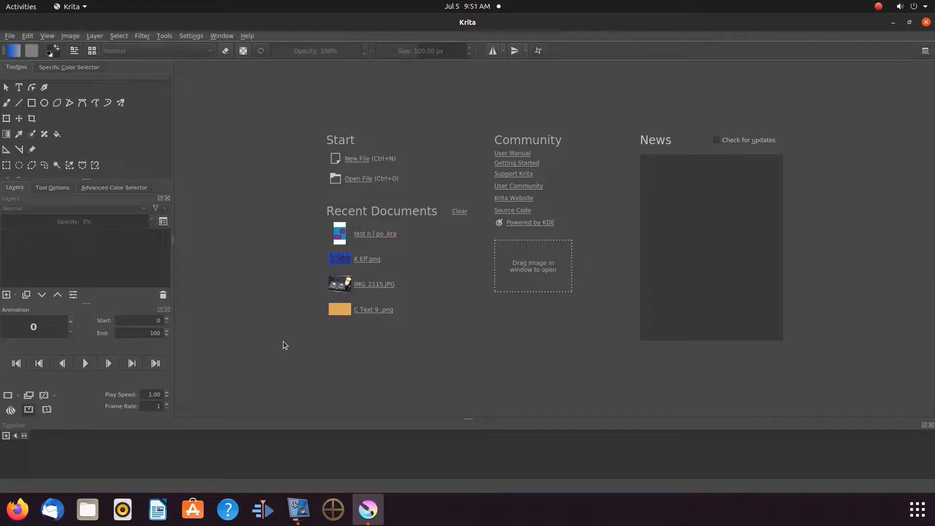
mouse_move(552, 386)
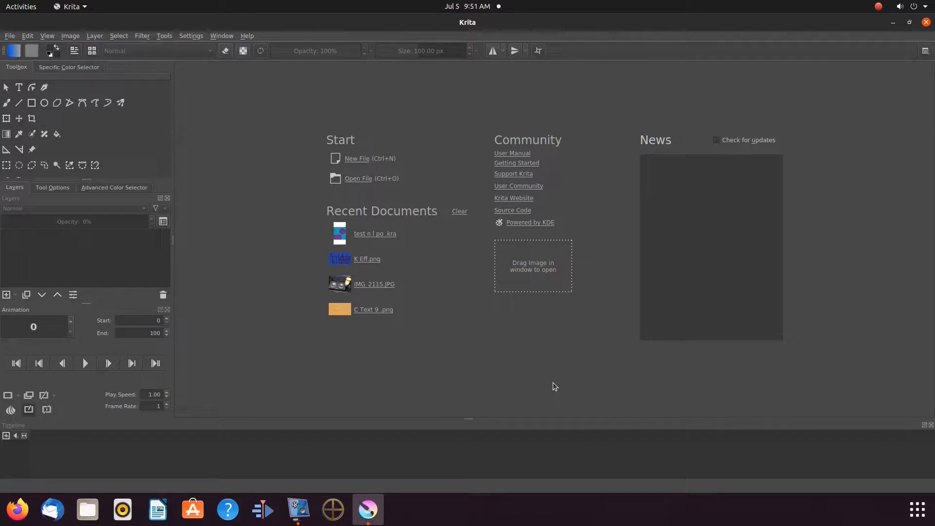
mouse_move(894, 23)
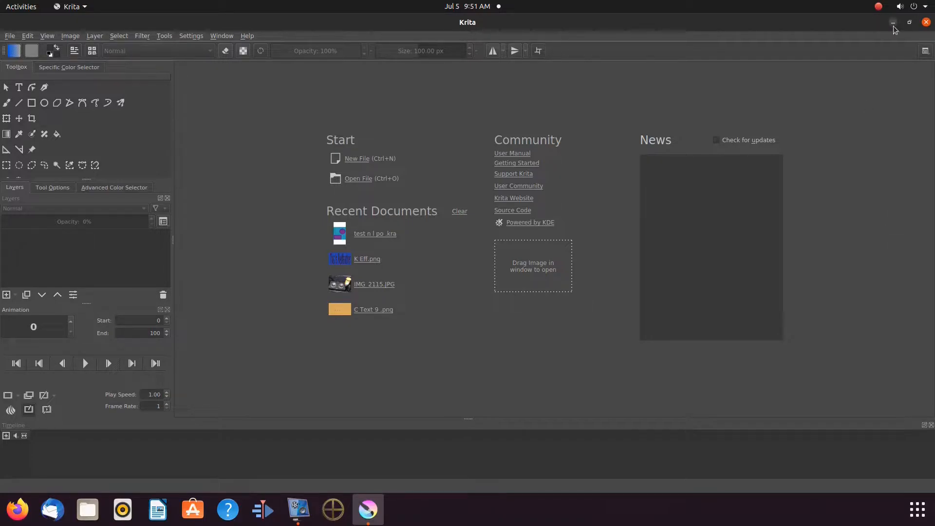
- Restore the Krita window and launch Files to browse the Pictures folder
click(910, 23)
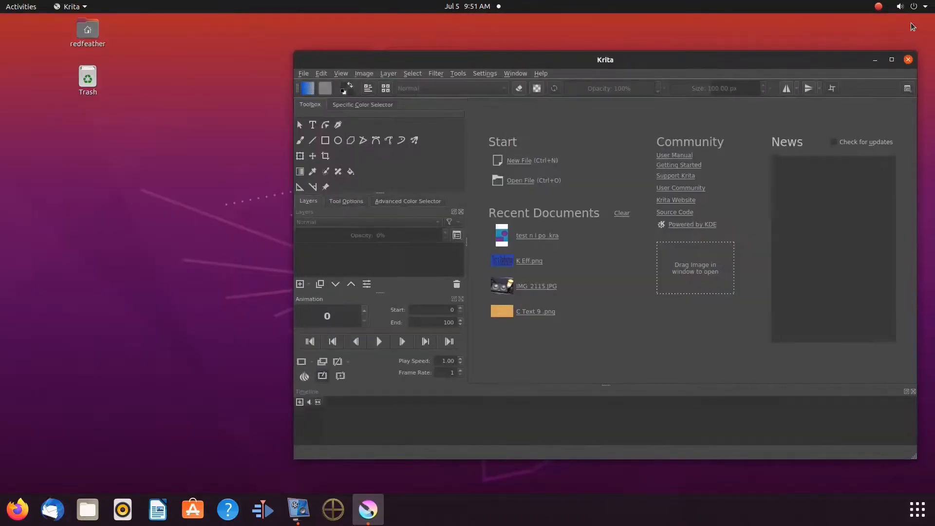
mouse_move(214, 293)
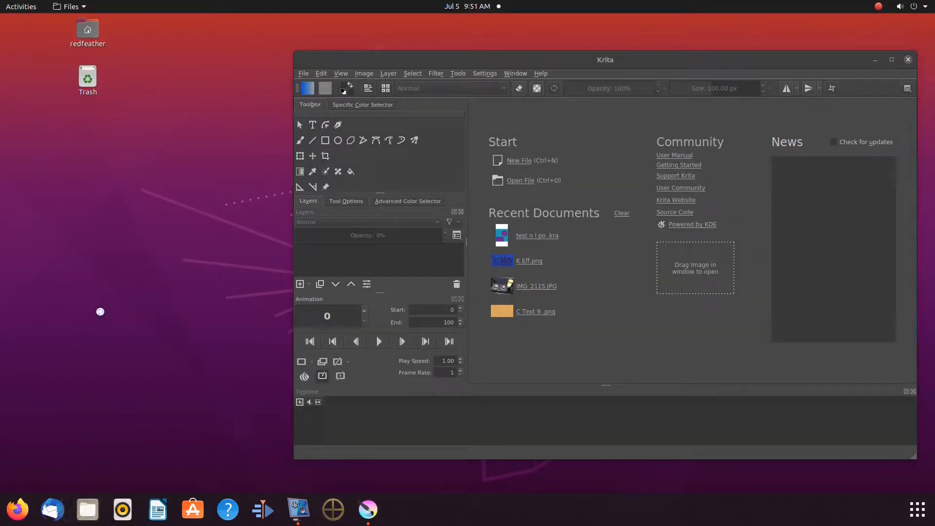
click(87, 510)
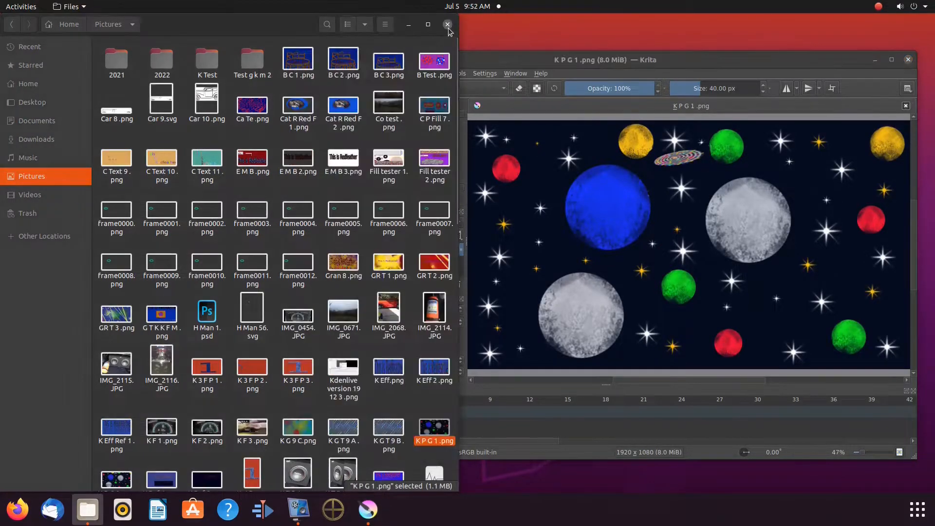
click(448, 25)
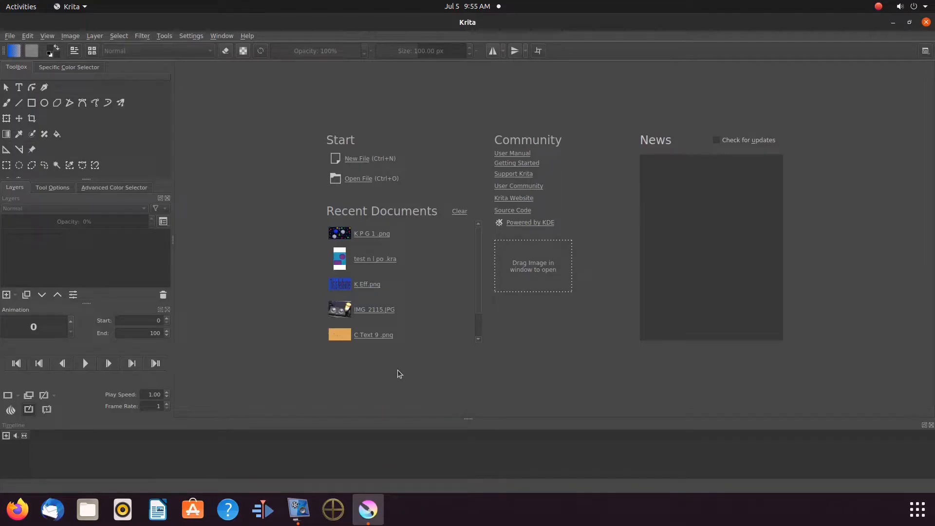
mouse_move(280, 280)
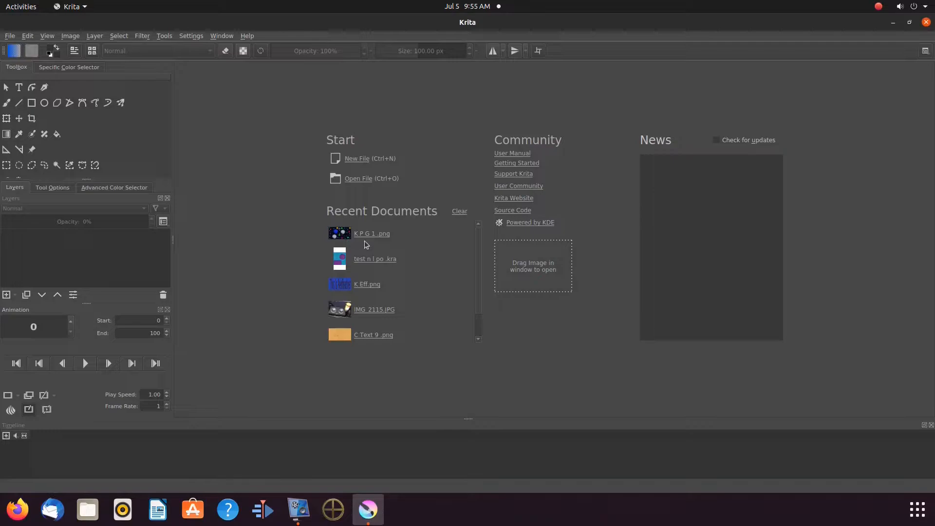
mouse_move(371, 232)
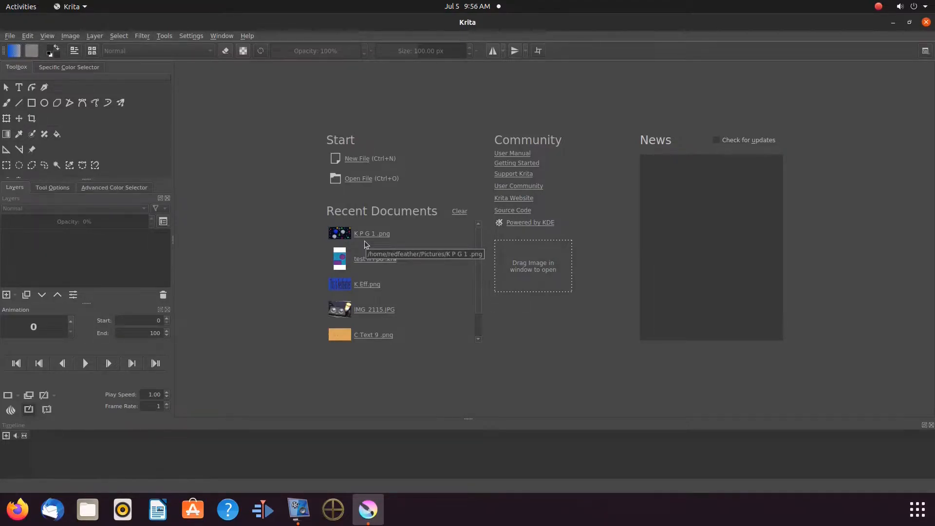
mouse_move(358, 216)
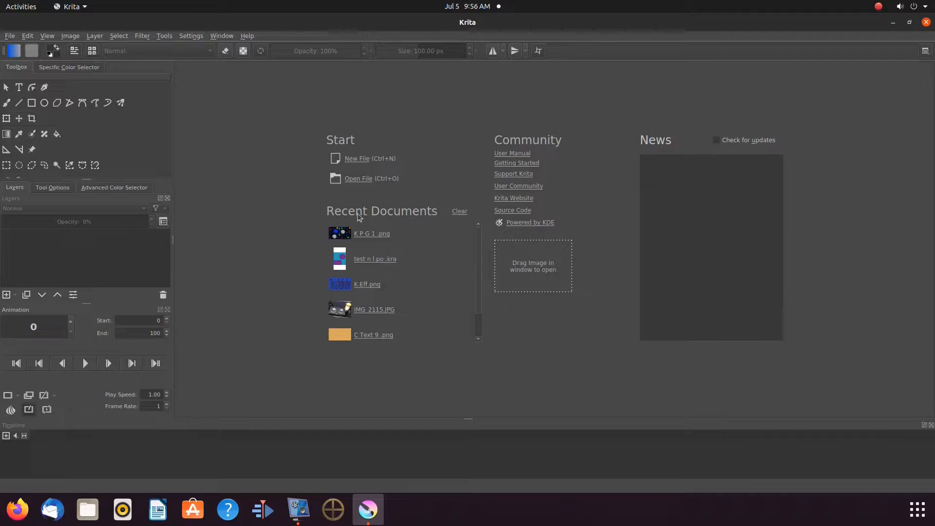
mouse_move(353, 216)
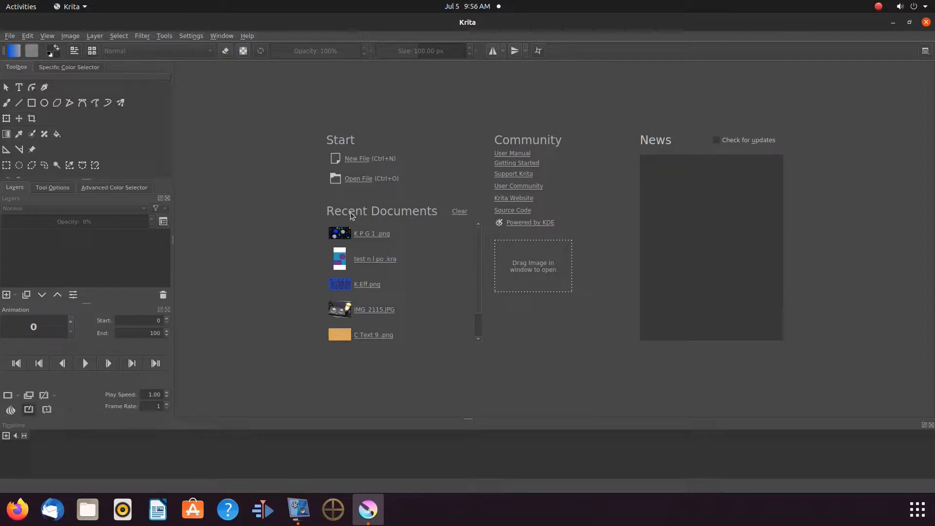
mouse_move(458, 218)
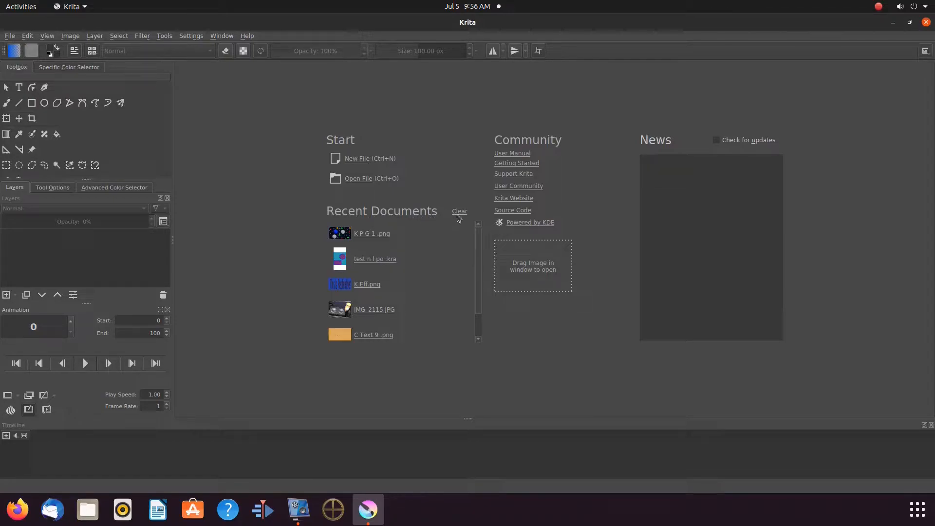
mouse_move(374, 259)
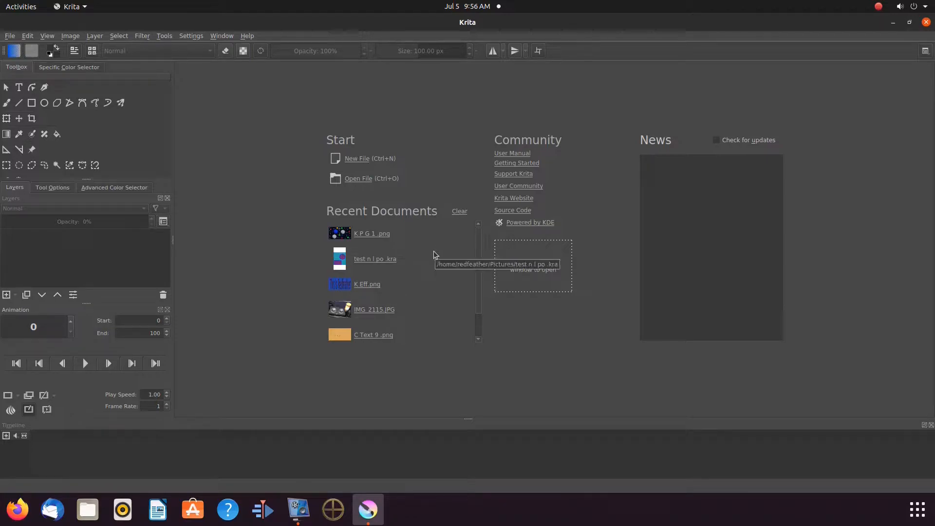
mouse_move(343, 237)
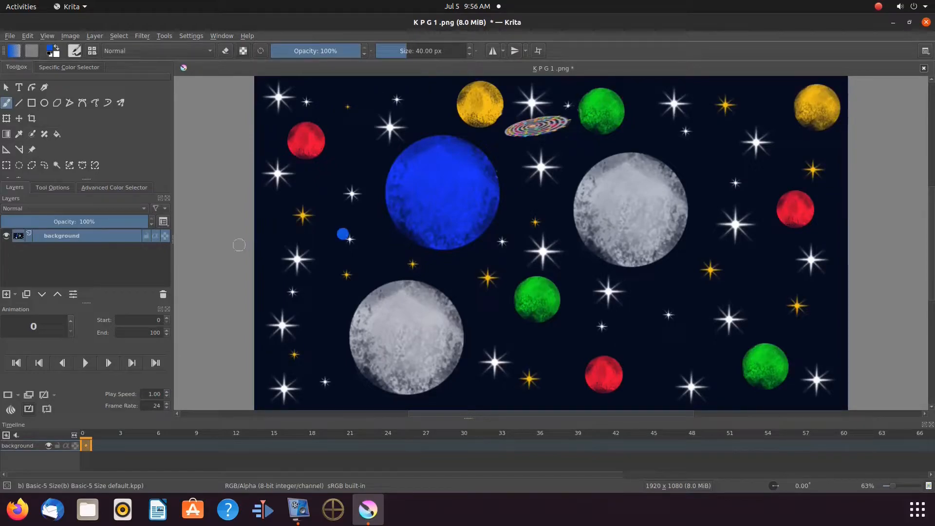
mouse_move(236, 246)
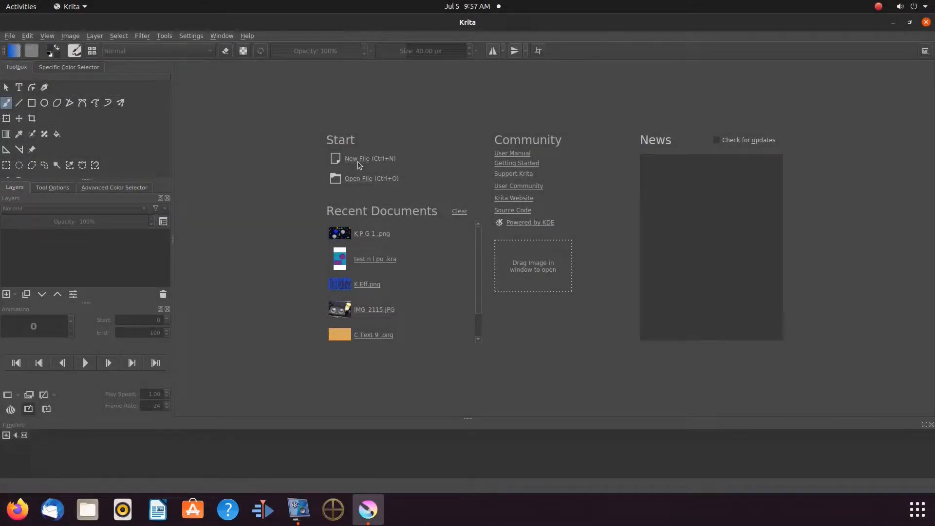
- Create a new blank 1920×1080 document
click(357, 158)
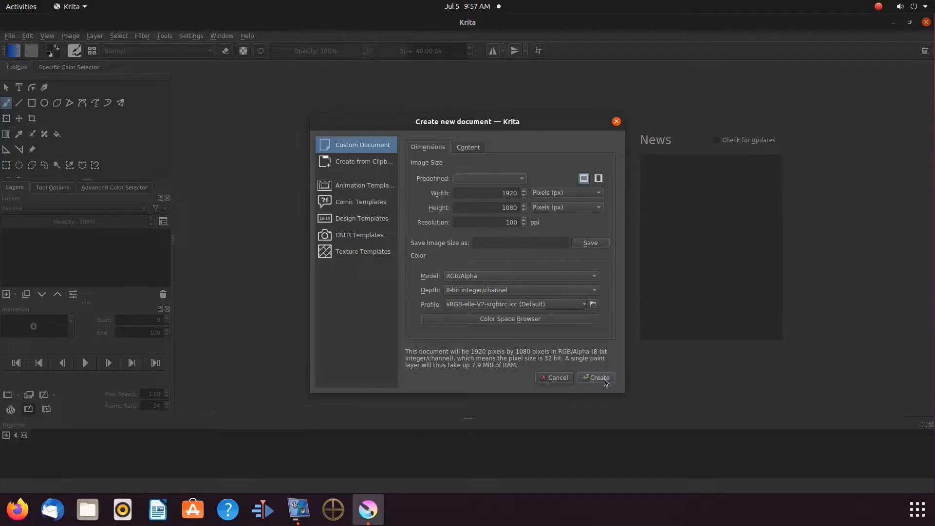
click(595, 378)
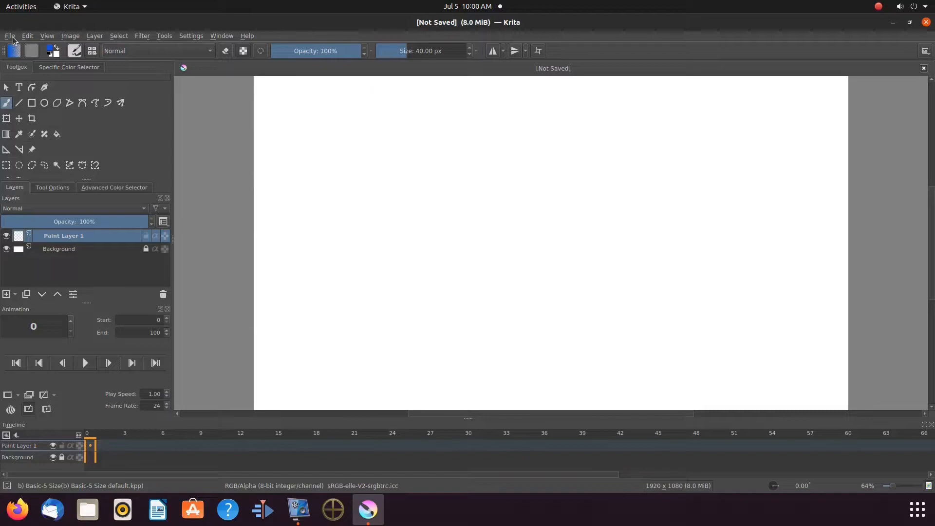
- Queue frame0000–frame0012.png from K Test in the Import Animation Frames dialog
click(9, 36)
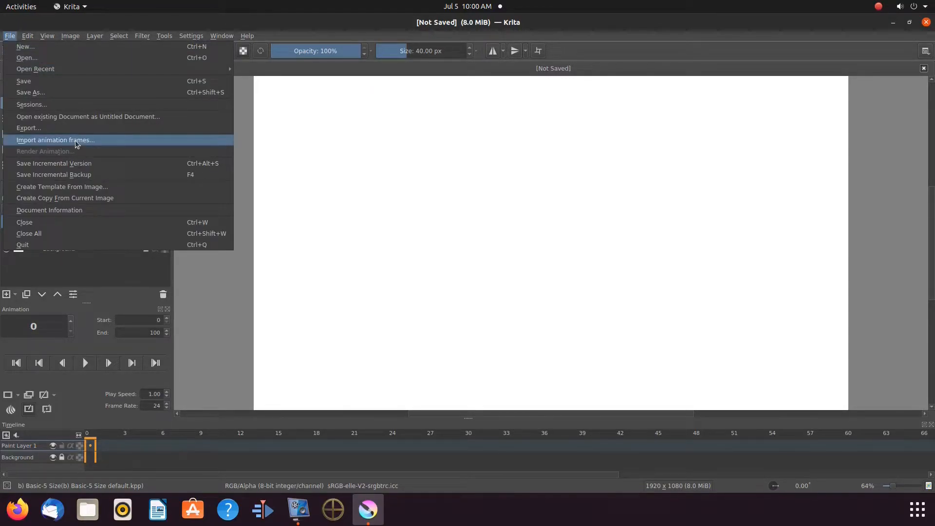
click(55, 139)
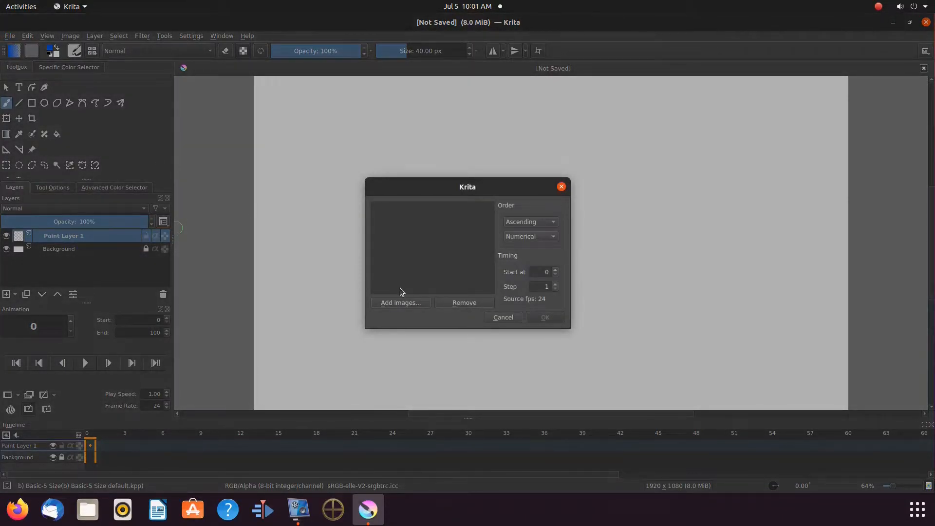
mouse_move(403, 309)
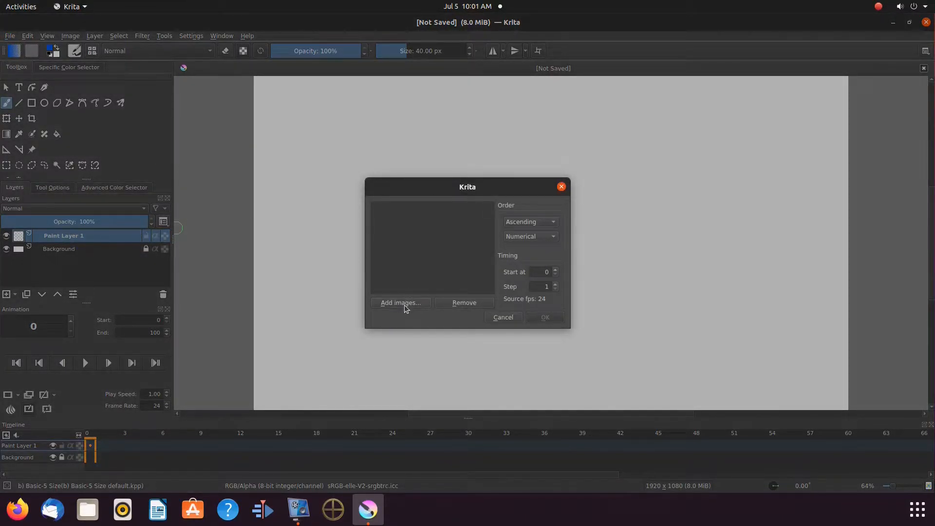
click(400, 302)
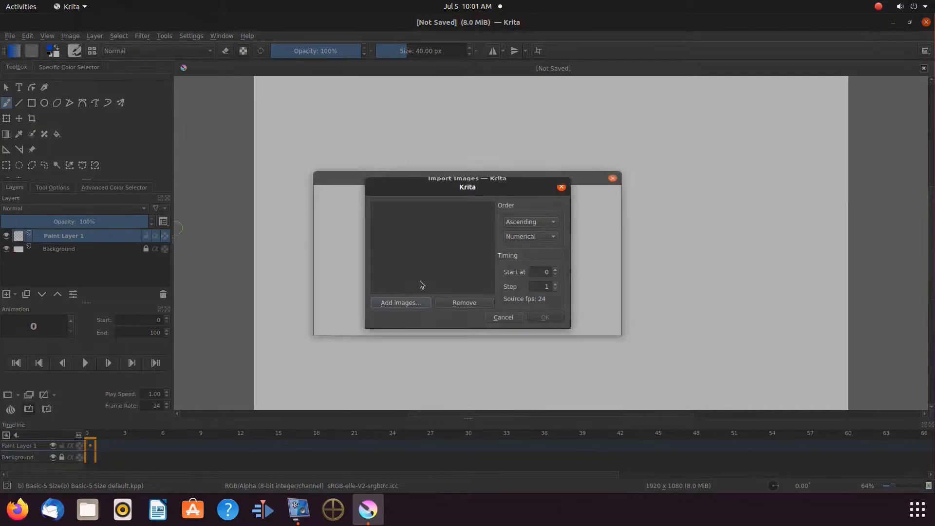
click(400, 302)
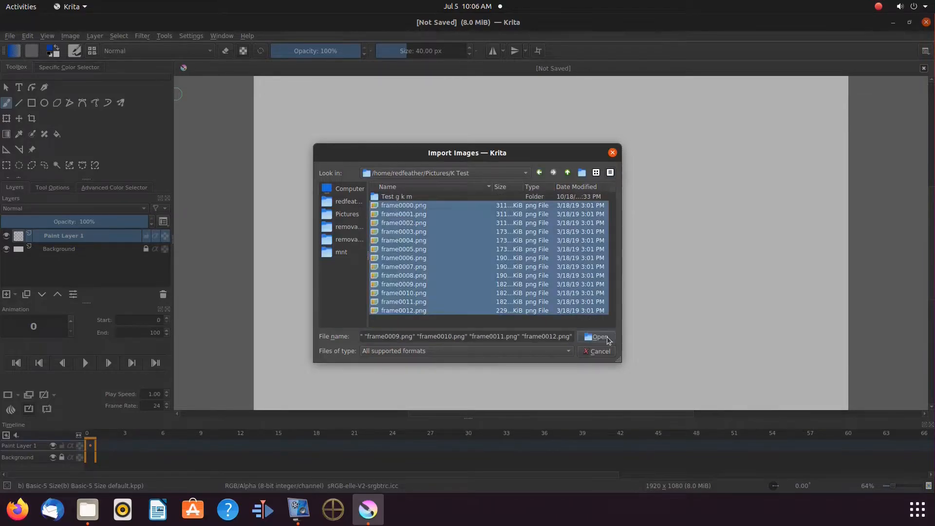
click(598, 337)
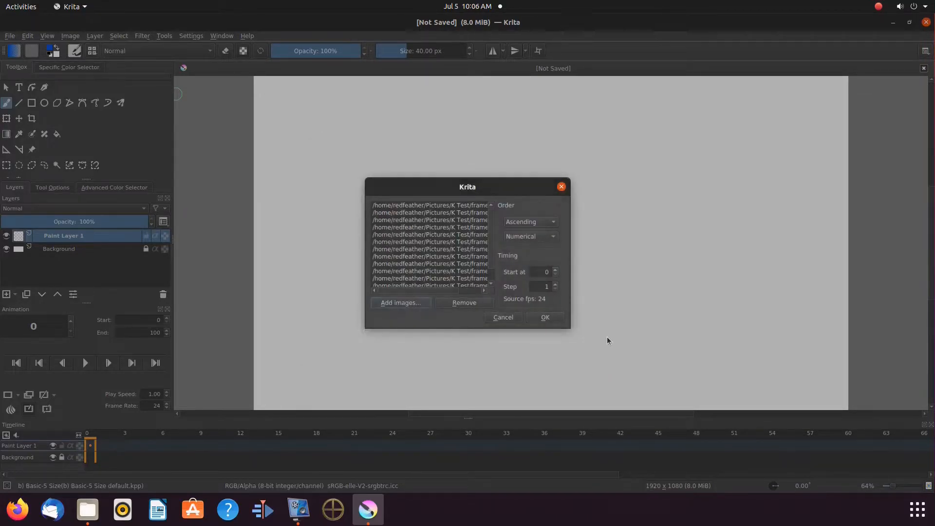
- Import the queued images as frames 0–12 on a new layer
click(544, 317)
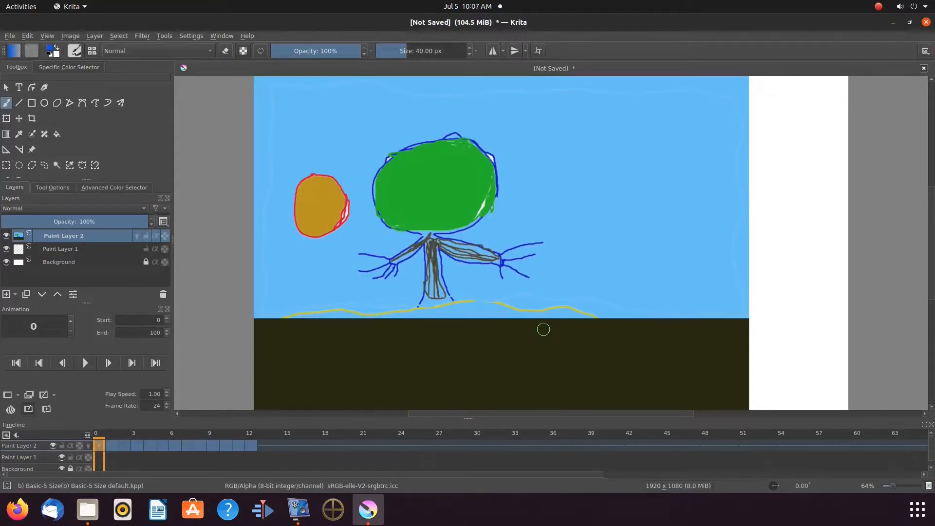
- Preview timeline frames 1, 2, 3, 6, 7 and 9, then begin another new document
click(111, 445)
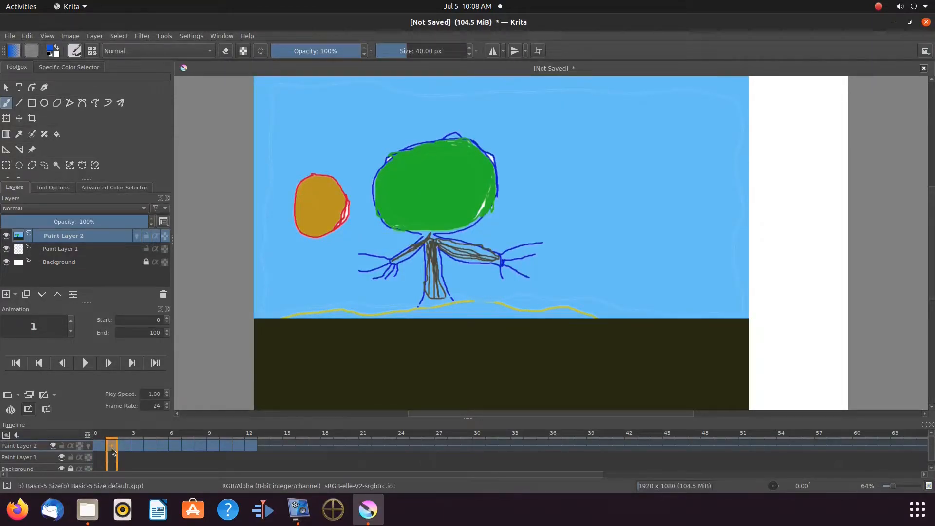
click(125, 445)
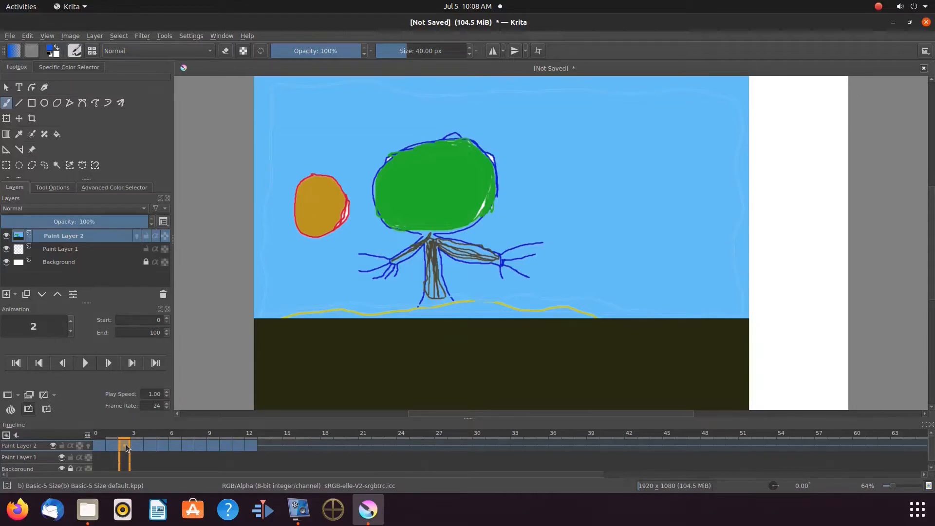
click(137, 445)
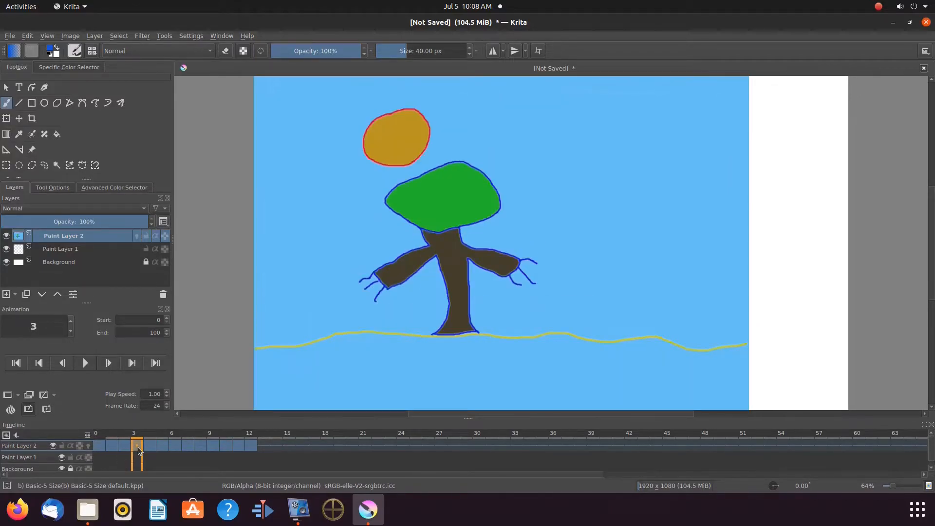
click(152, 445)
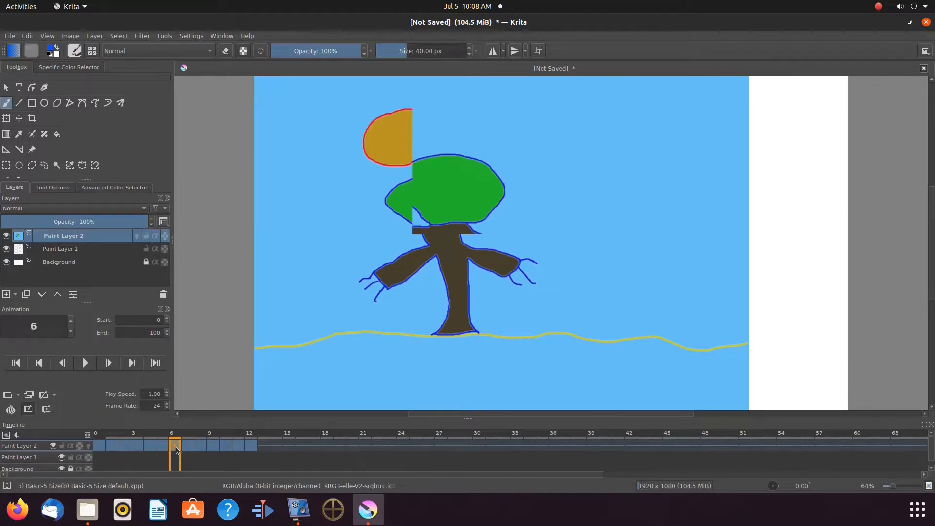
click(188, 445)
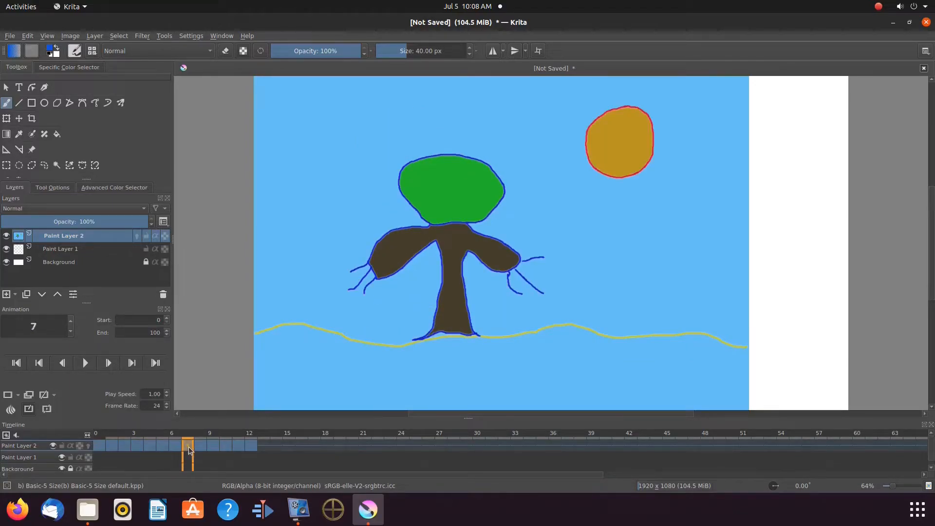
click(210, 446)
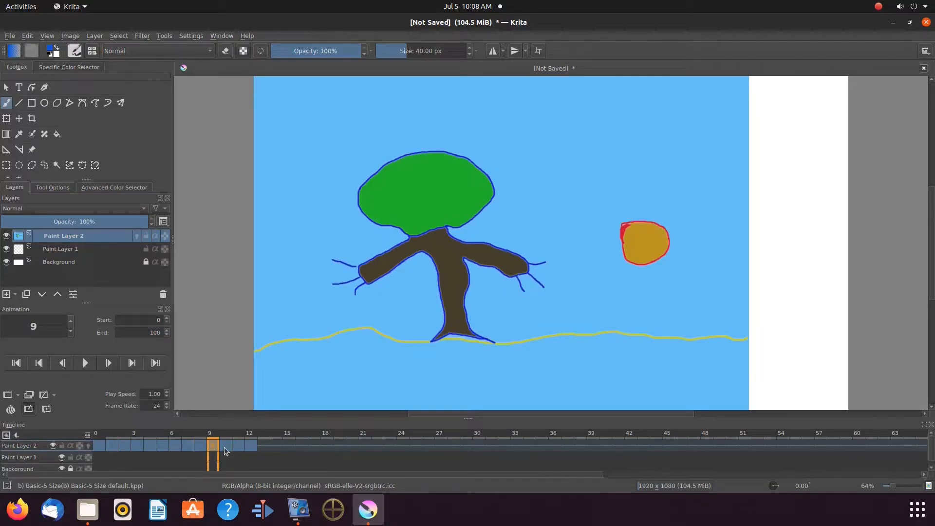
click(240, 445)
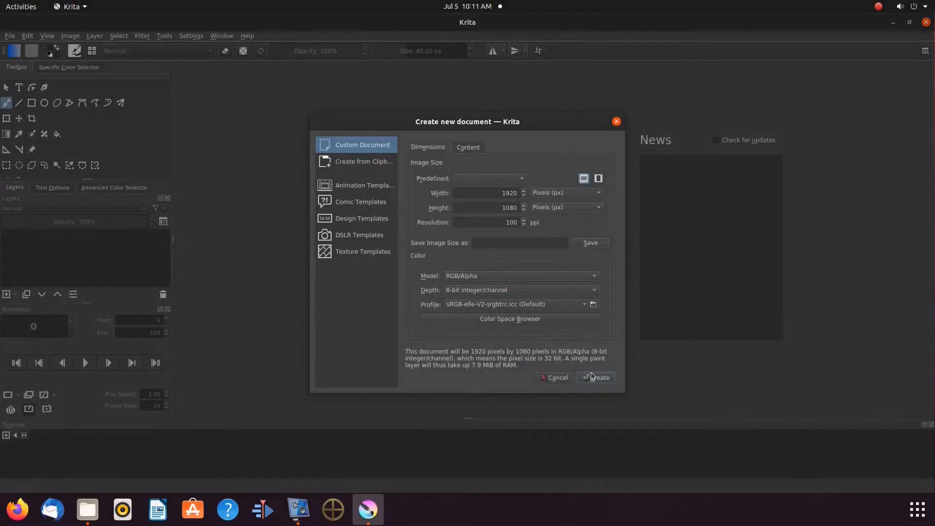
- Create the 1920×1080 document and queue frame0000.png from Test g k m for frame import
click(595, 377)
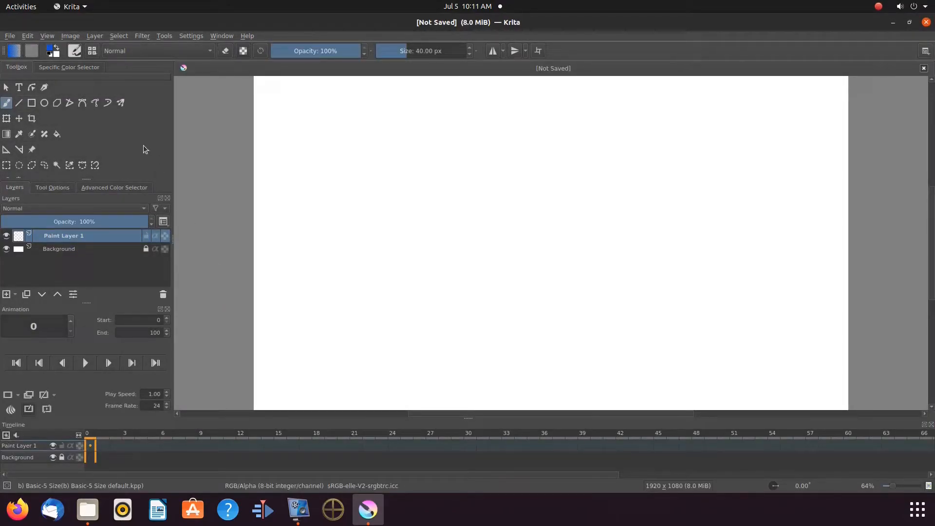
mouse_move(10, 36)
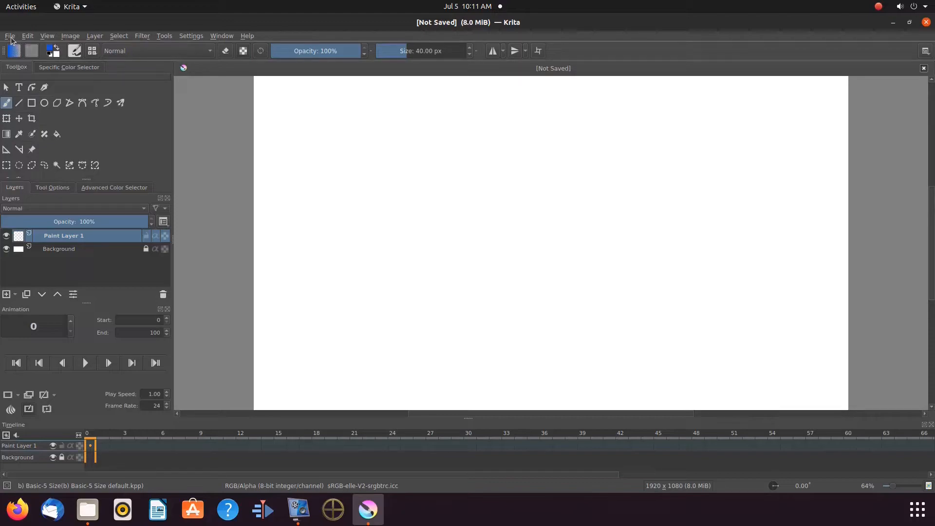
click(10, 36)
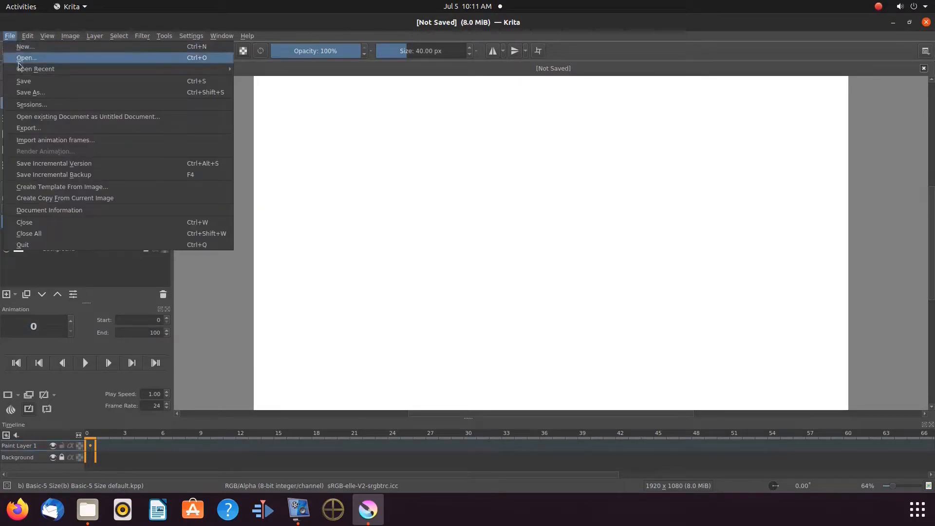
mouse_move(56, 139)
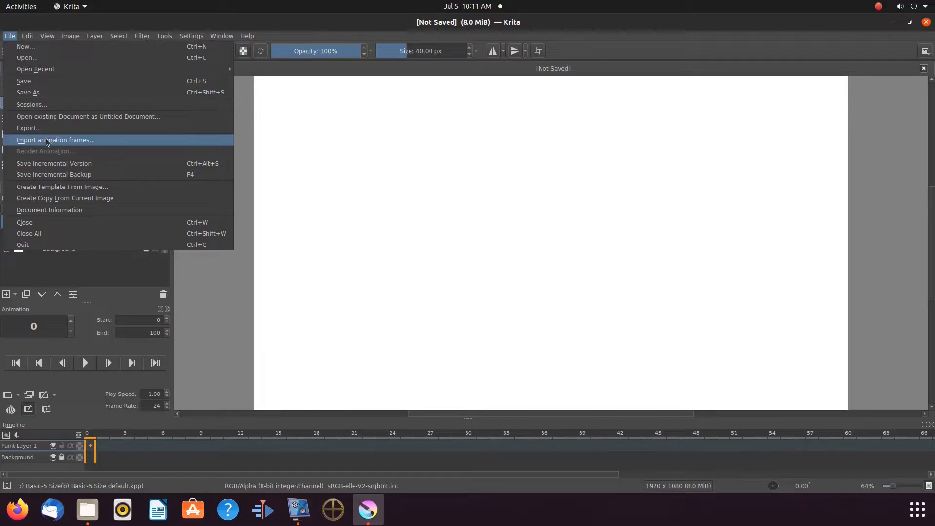
click(56, 140)
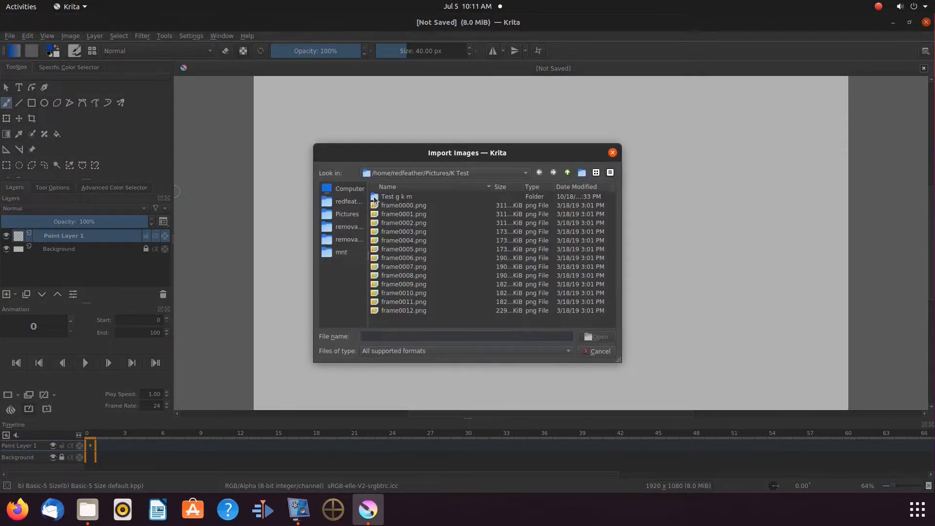
double_click(395, 196)
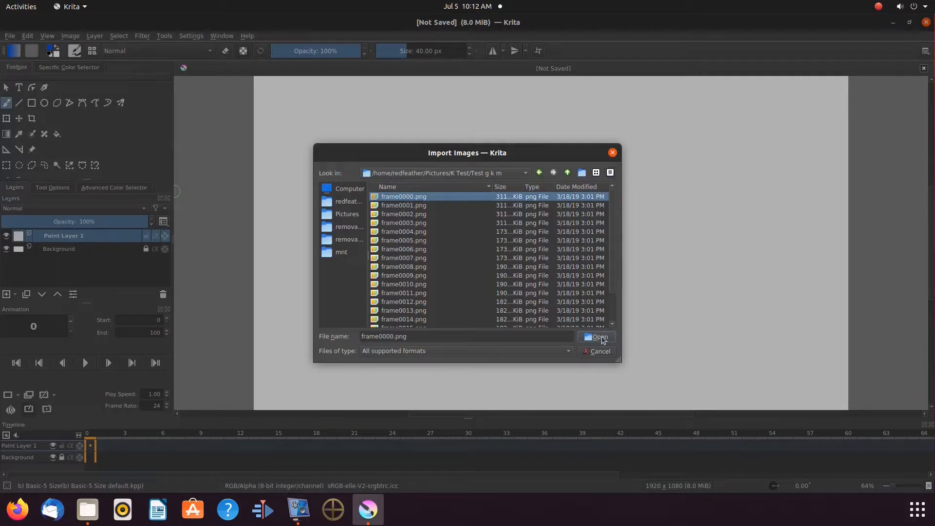
click(599, 336)
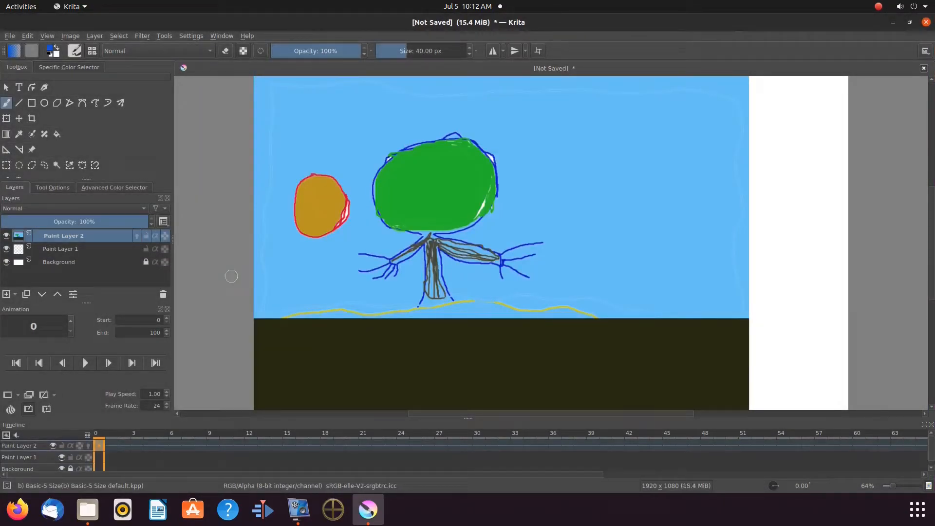
- Import frame0001.png as an animation frame, then close the document to the start screen
click(9, 36)
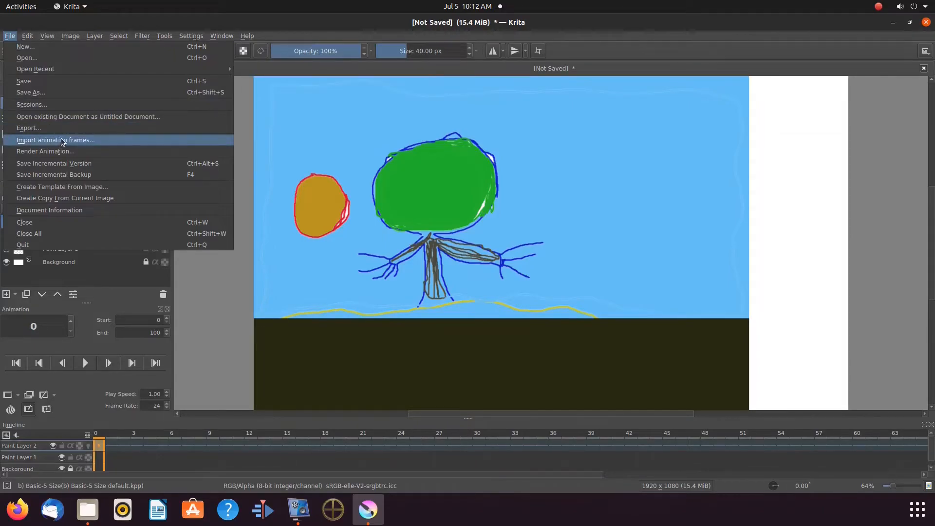
click(56, 139)
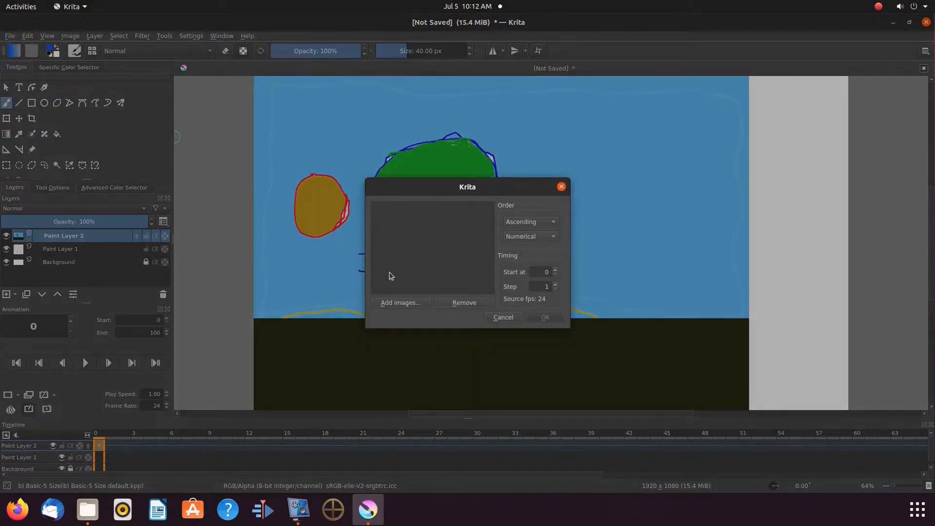
click(400, 302)
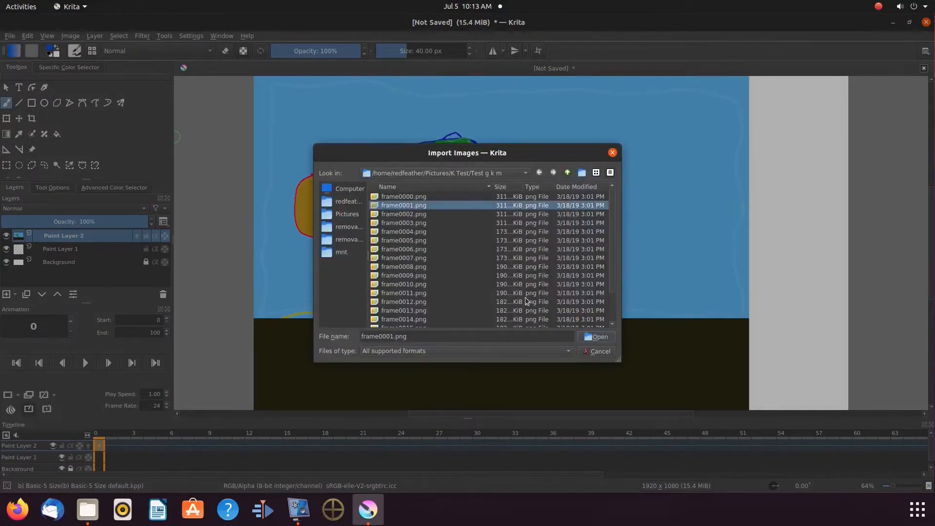
click(596, 337)
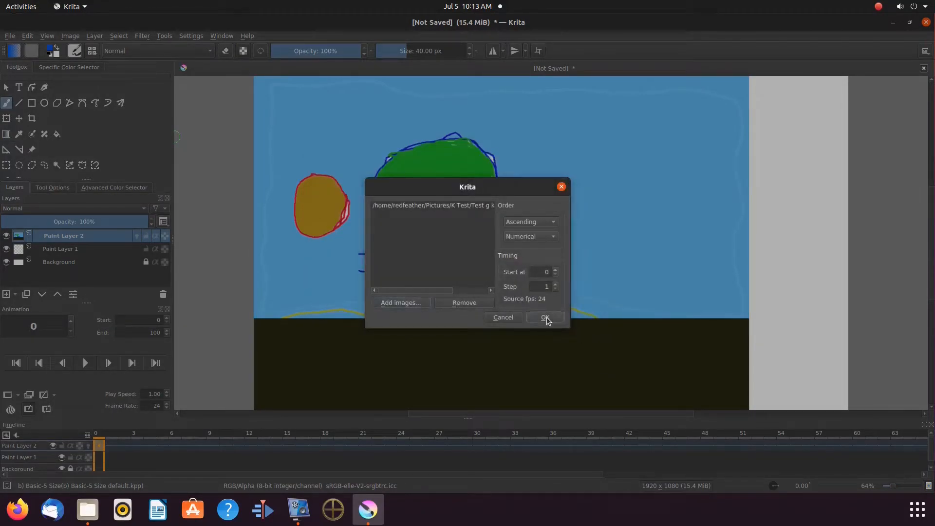
click(544, 316)
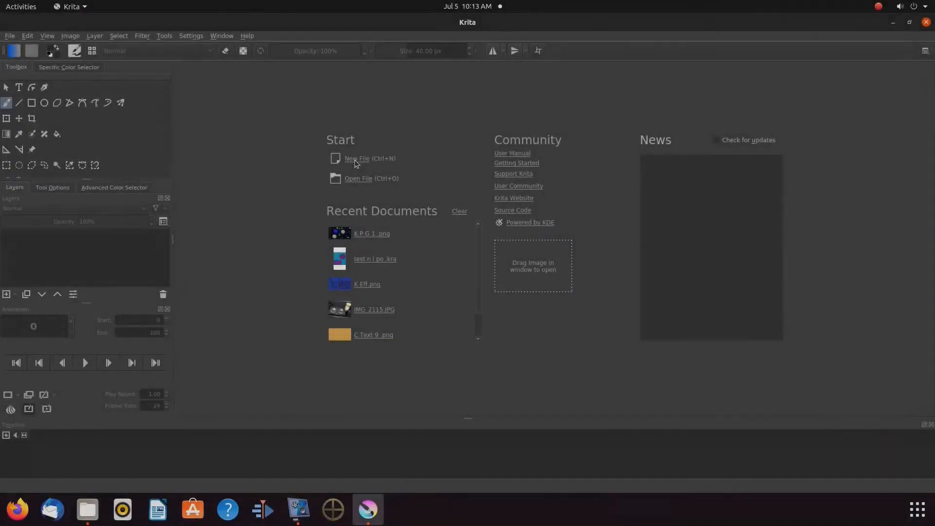
- Create a new blank 1920×1080 RGB/Alpha document
click(356, 159)
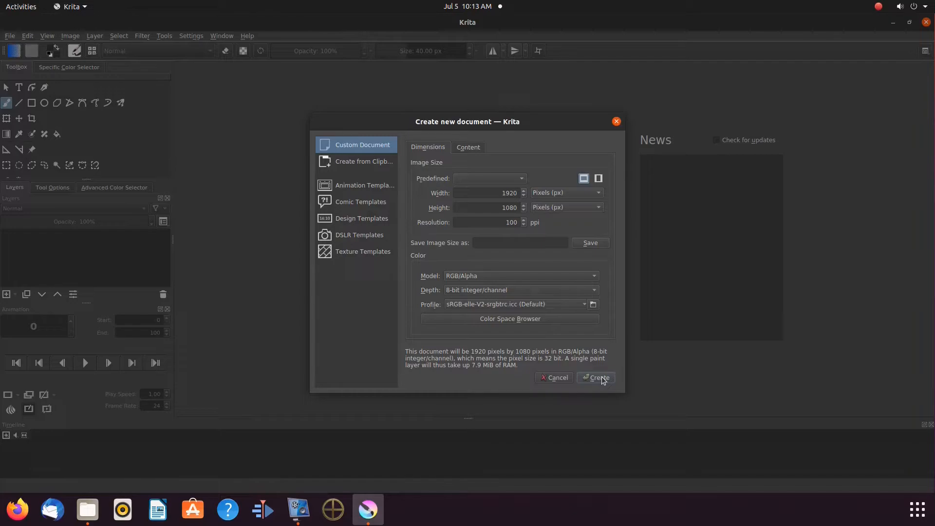
click(596, 378)
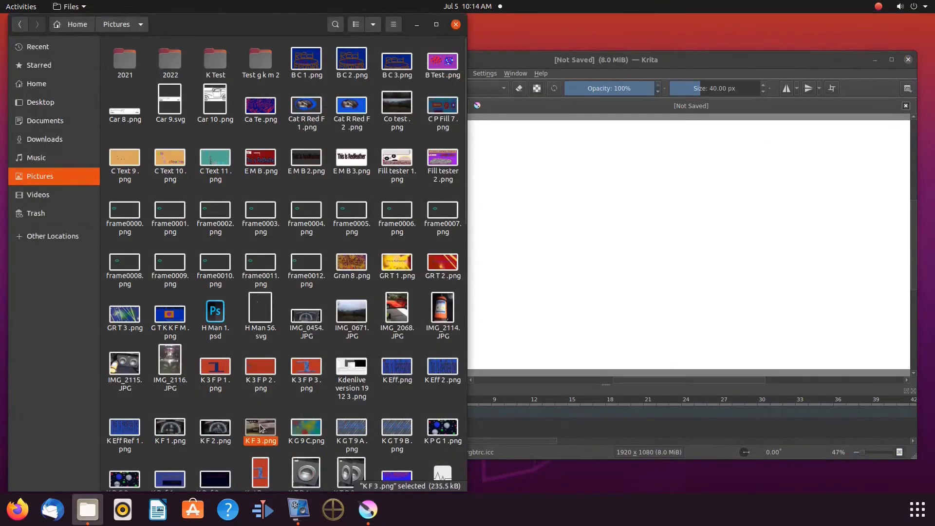
- Drag KF 3.png from Files onto the canvas as a reference image
drag(260, 429, 674, 247)
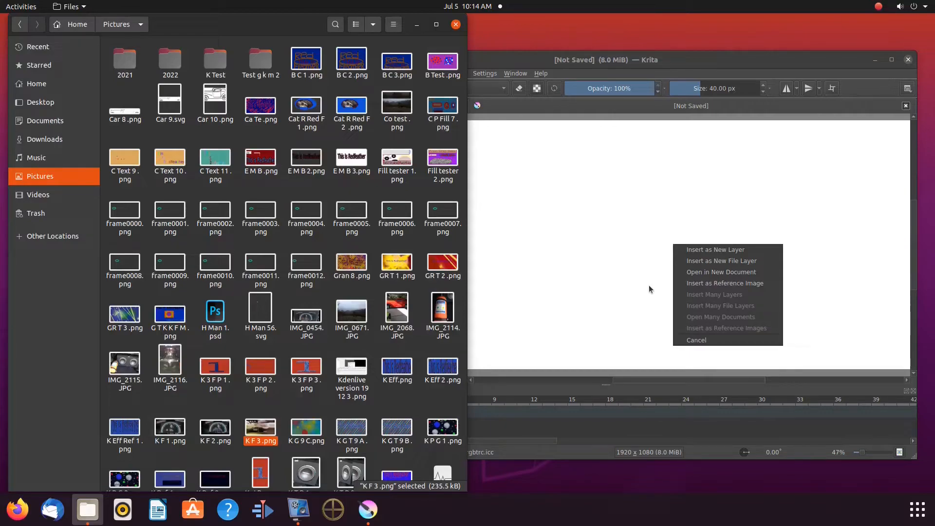
mouse_move(702, 253)
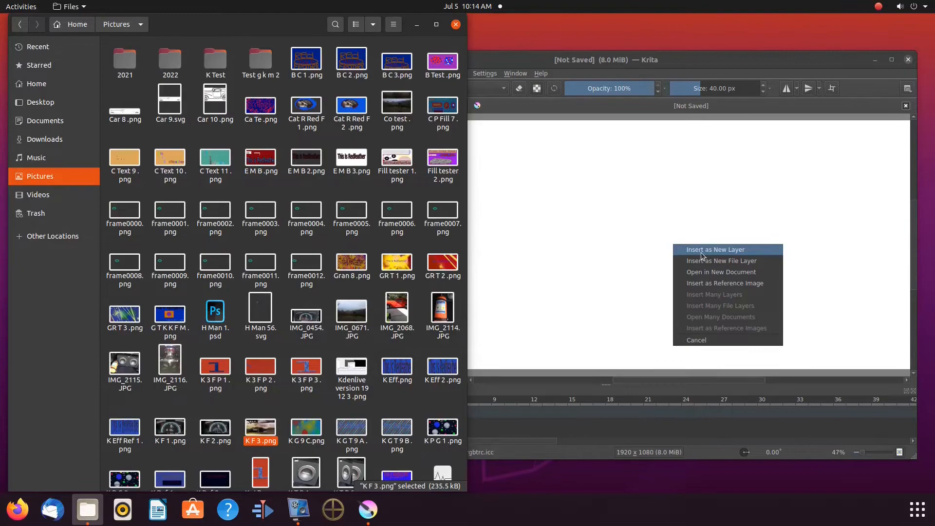
mouse_move(719, 264)
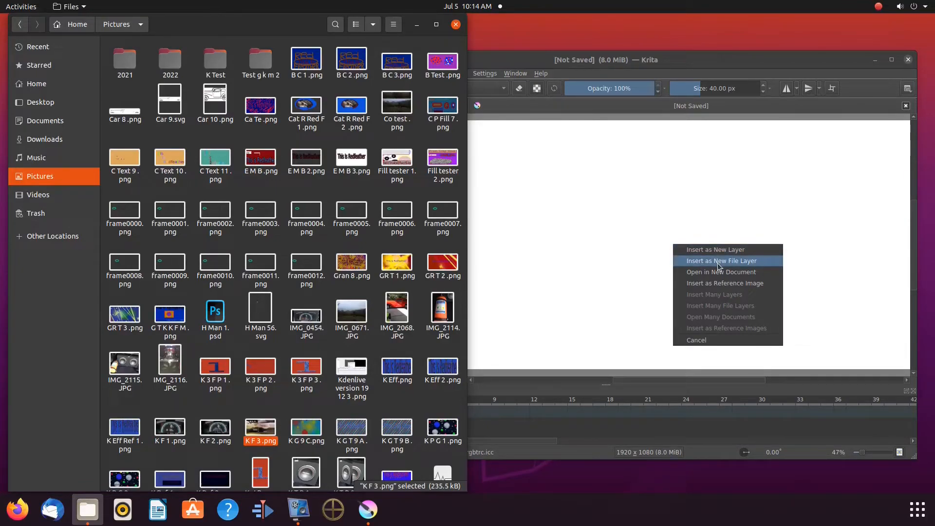
mouse_move(720, 271)
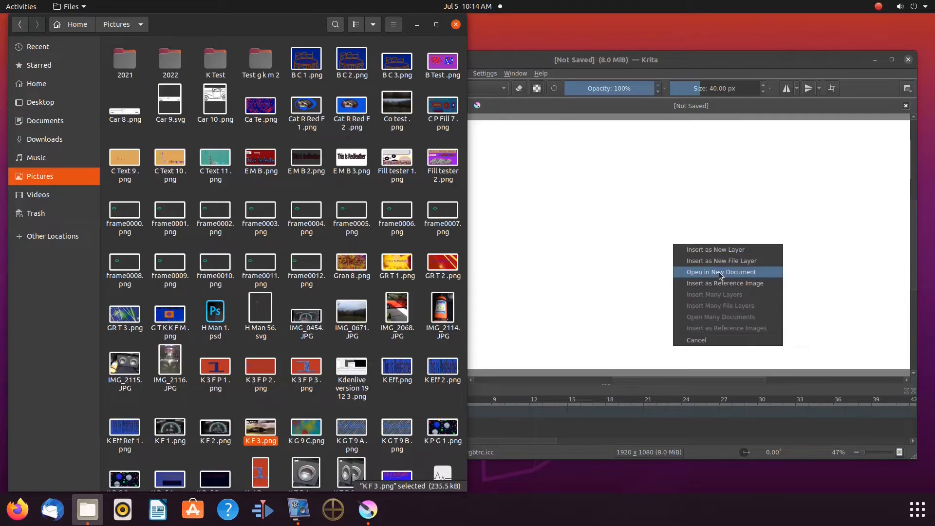
mouse_move(724, 283)
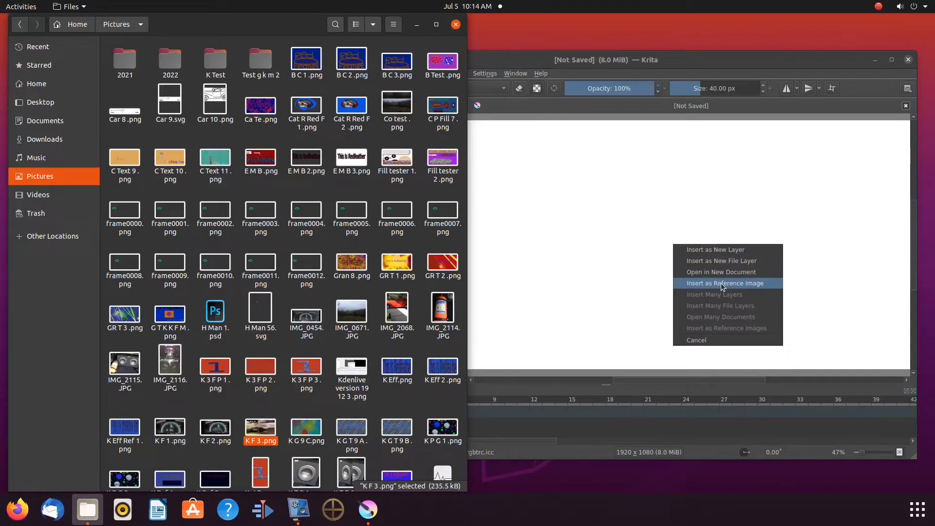
click(724, 284)
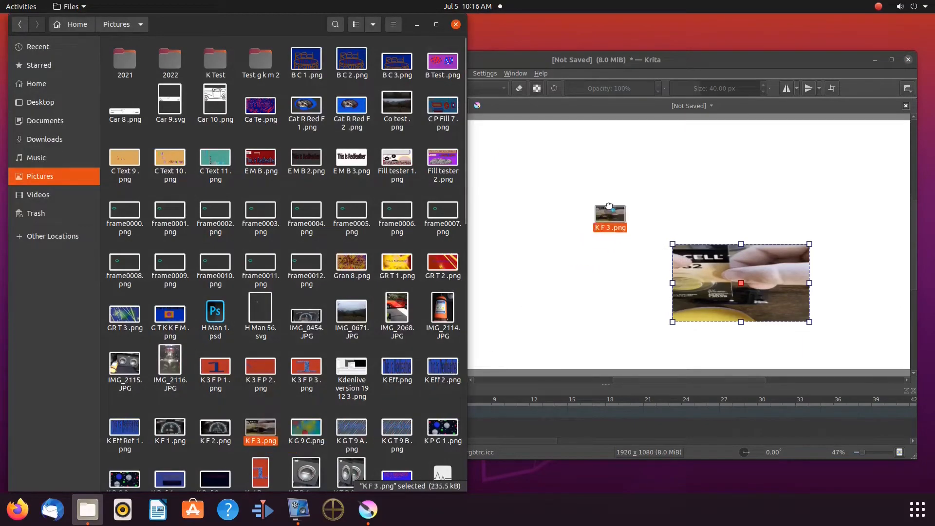
- Drop KF 3.png onto the canvas again and insert it as a new layer
drag(610, 216, 658, 179)
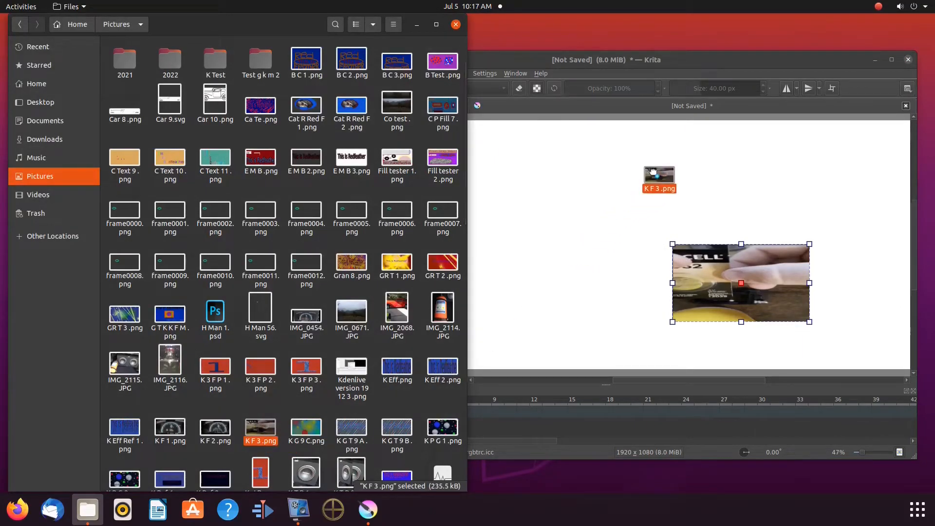
click(659, 176)
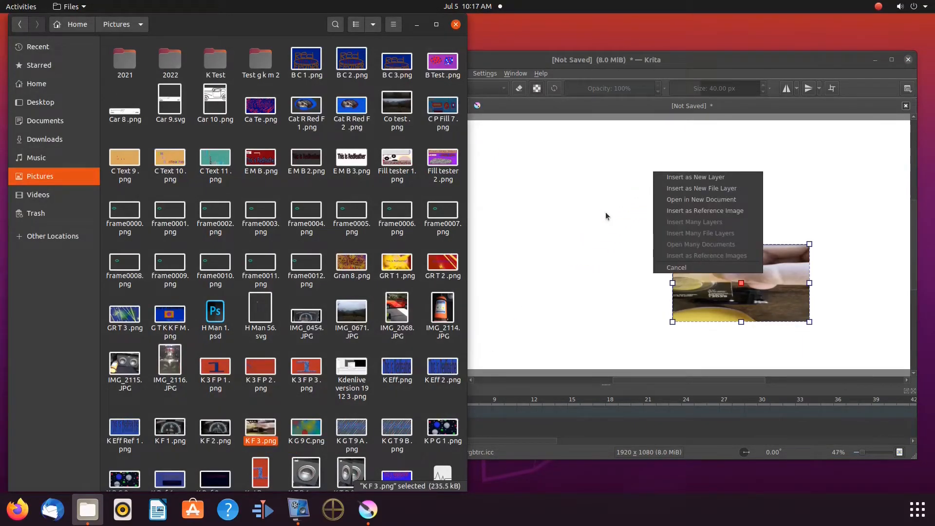
mouse_move(701, 188)
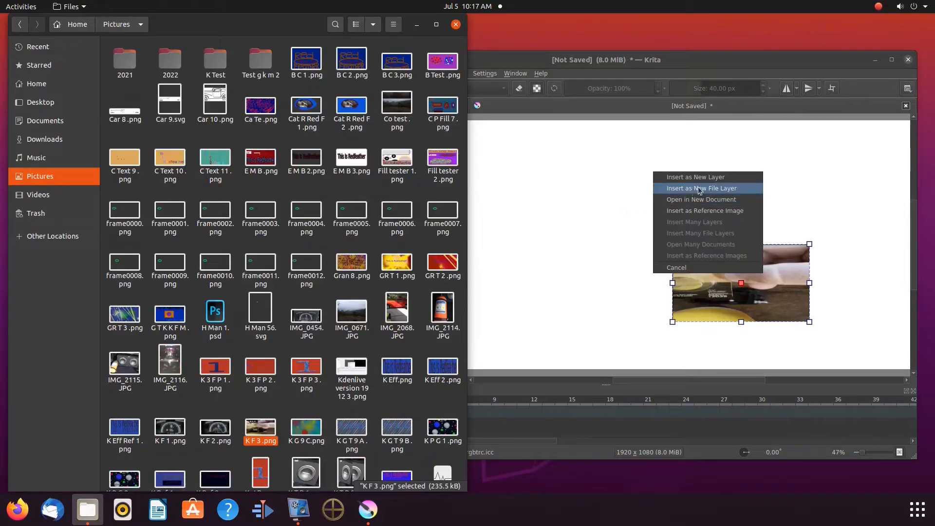
mouse_move(711, 177)
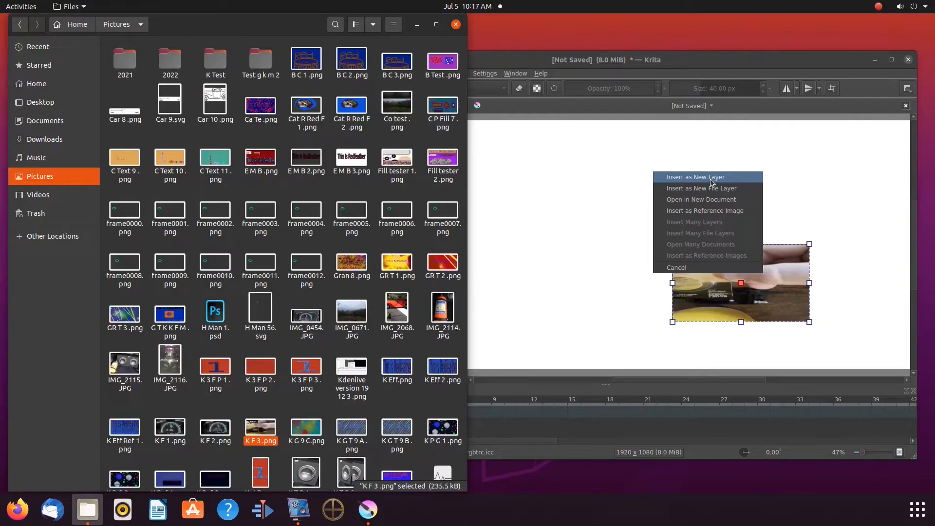
click(695, 177)
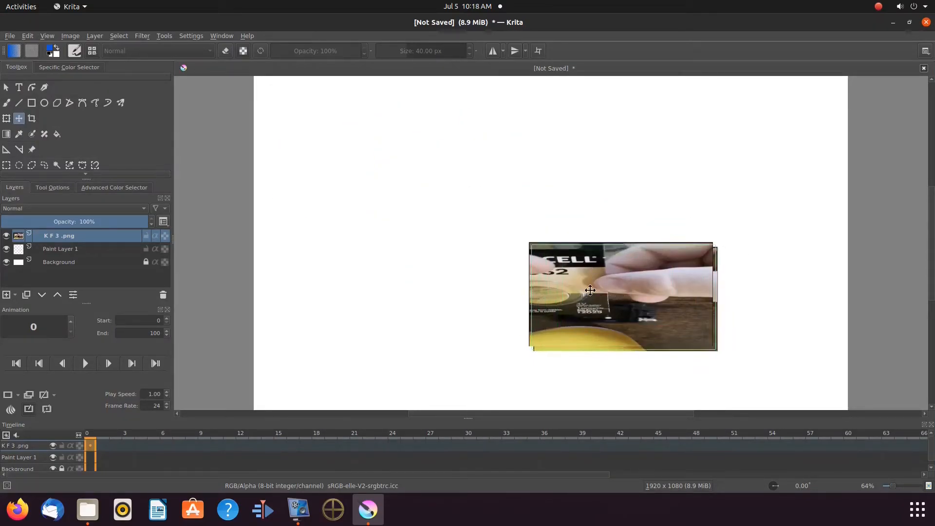
- Move the KF 3.png layer up and left, clear of the reference photo
drag(591, 290, 458, 232)
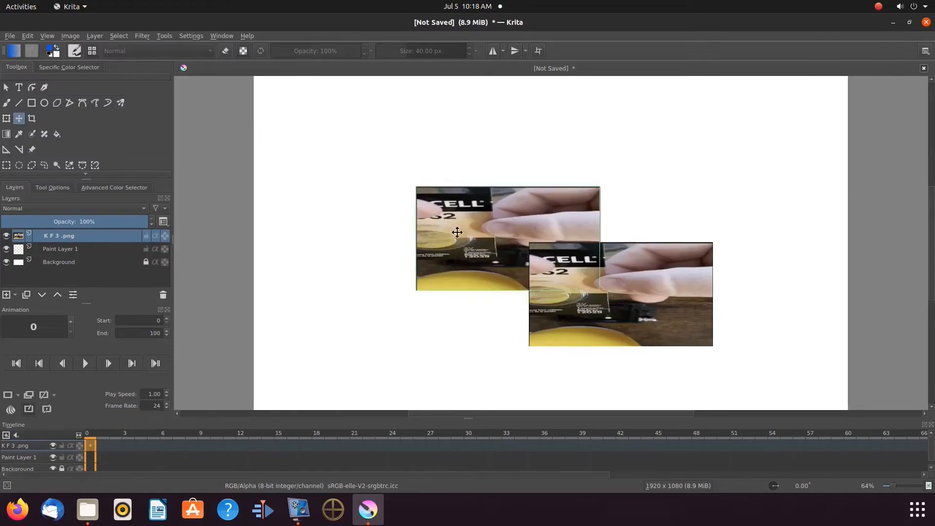
drag(506, 239, 393, 234)
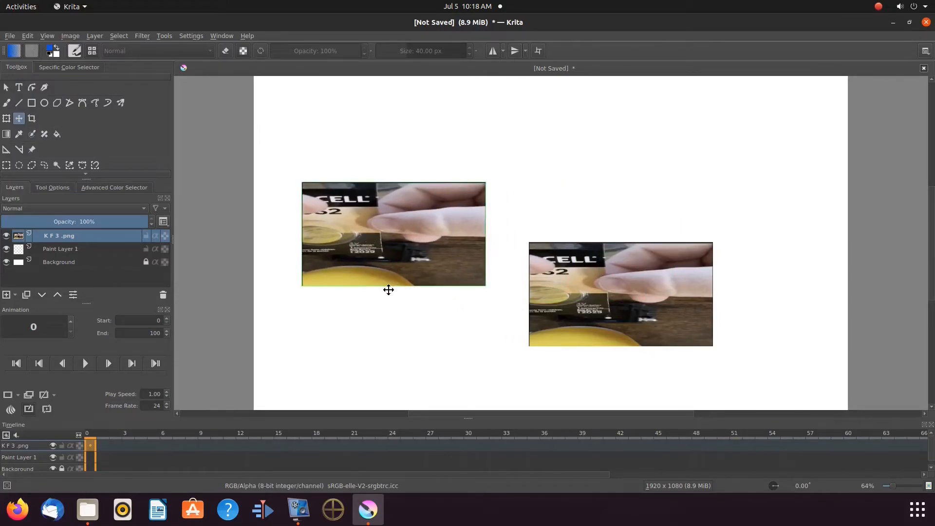
mouse_move(370, 314)
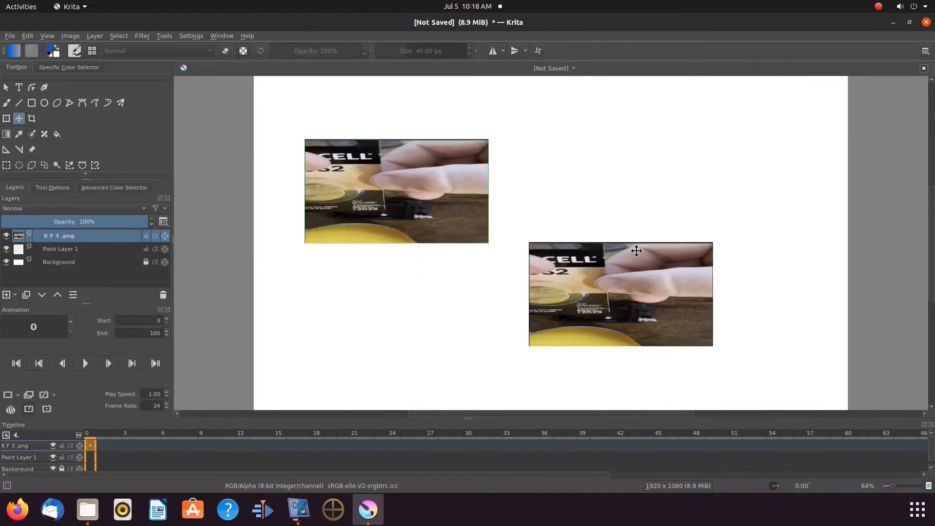
drag(397, 190, 387, 227)
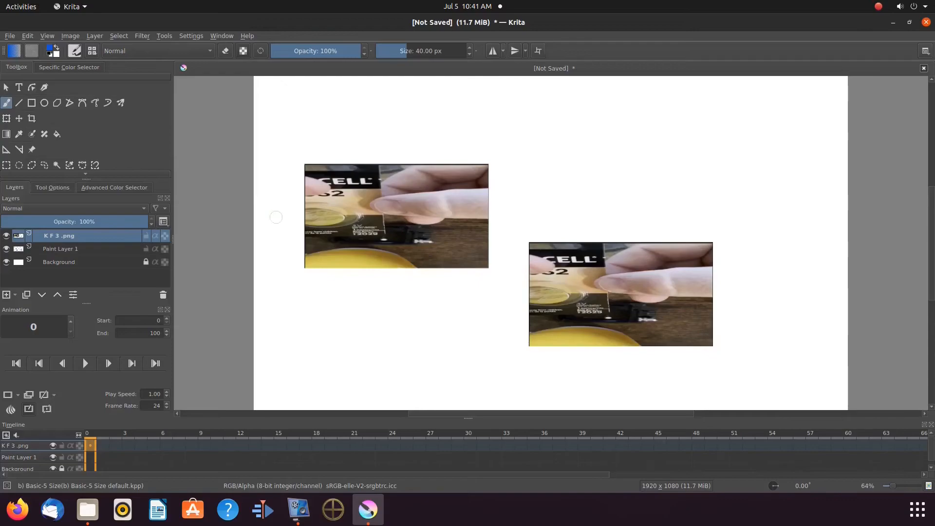
- With the Reference Images tool, enlarge the lower-right photo and tilt it slightly
click(33, 150)
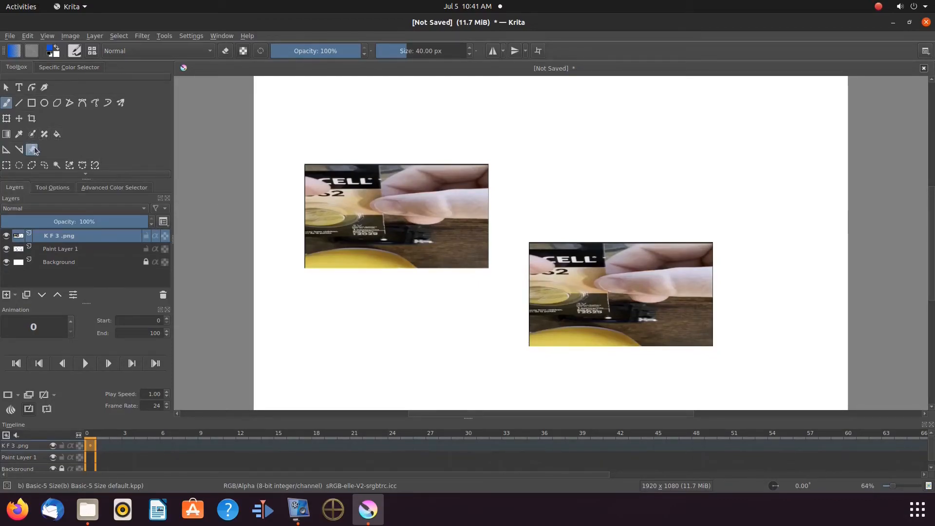
mouse_move(32, 150)
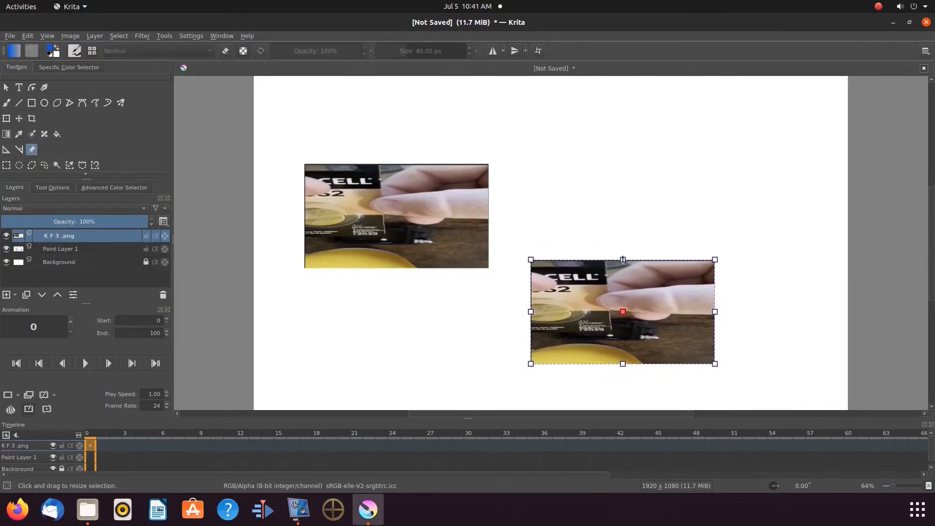
drag(622, 259, 622, 253)
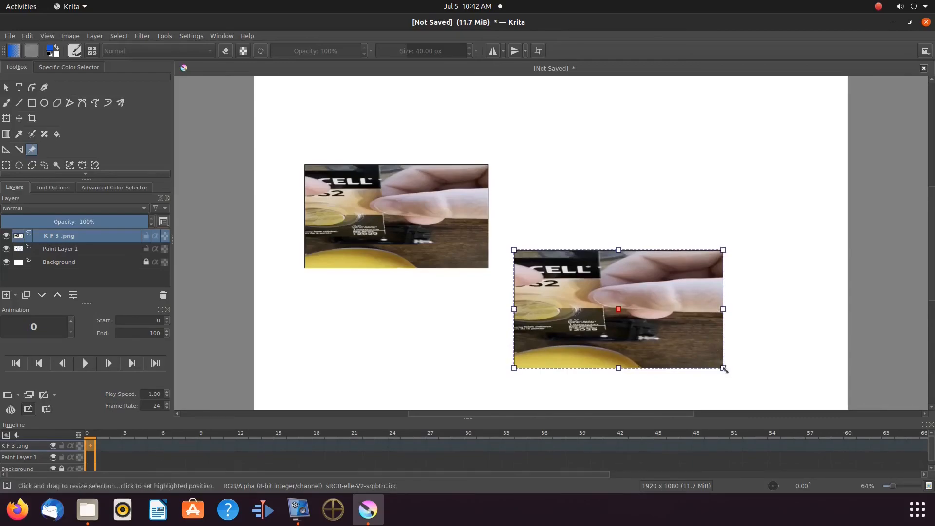
drag(724, 368, 727, 360)
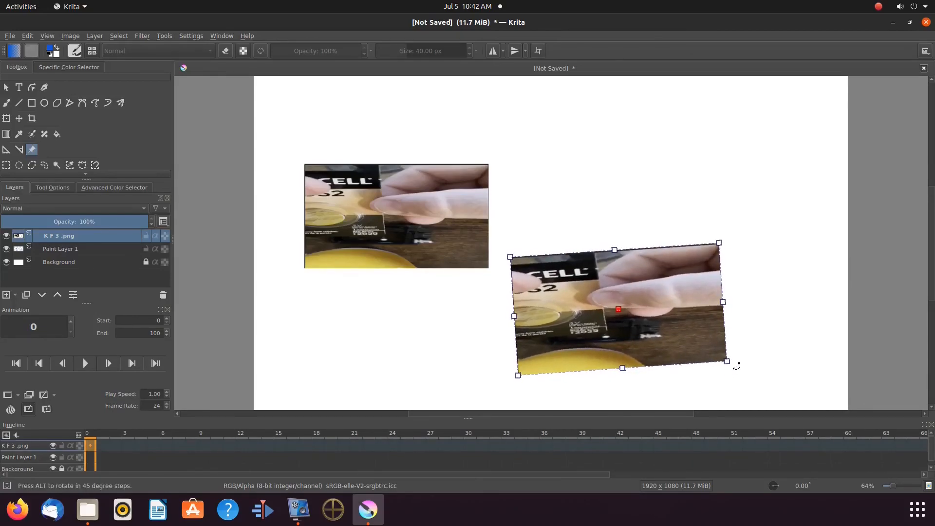